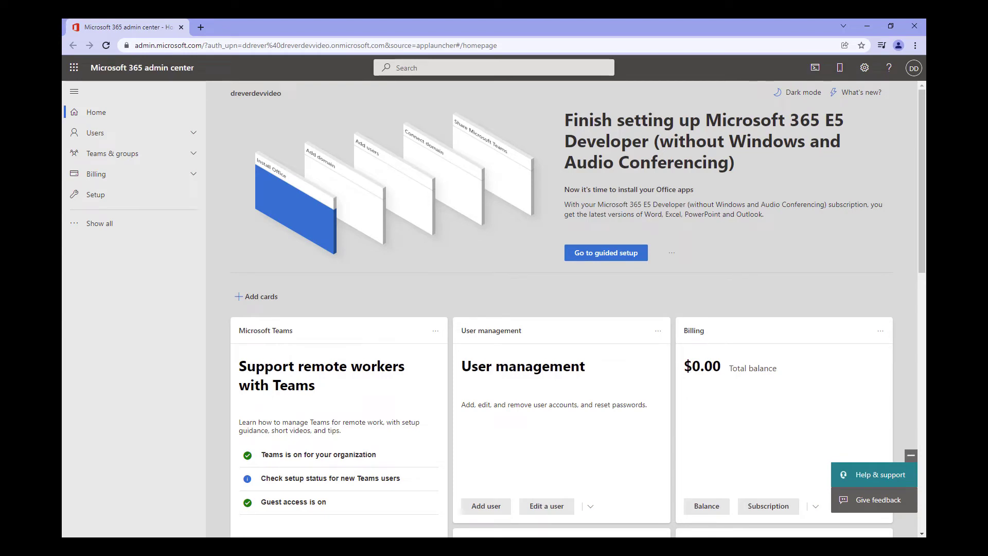
pyautogui.moveTo(319, 125)
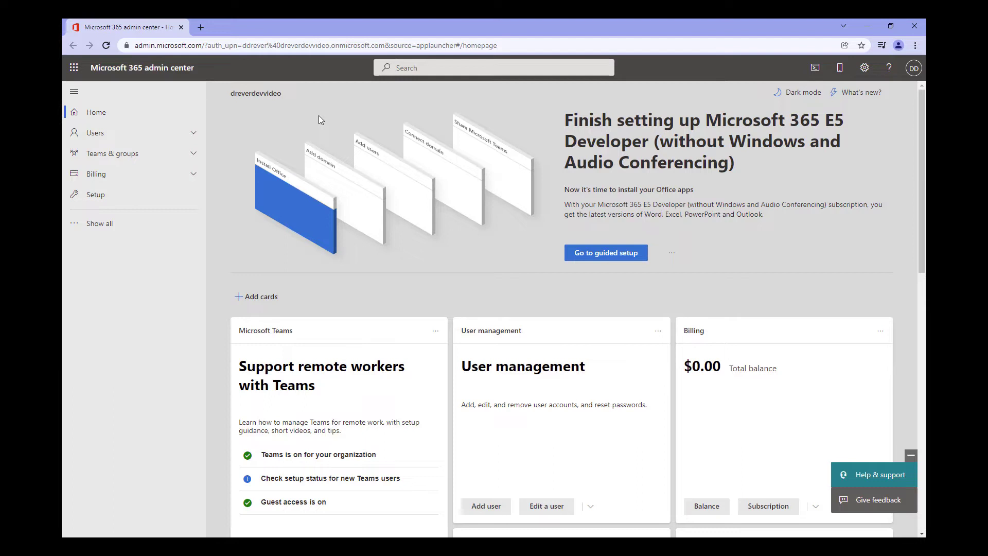
pyautogui.moveTo(315, 117)
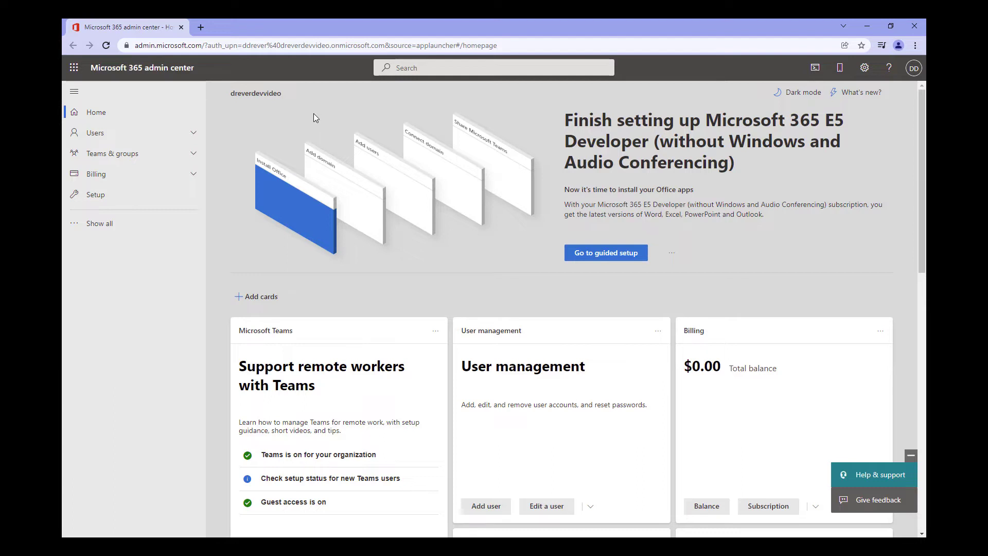
pyautogui.moveTo(198, 247)
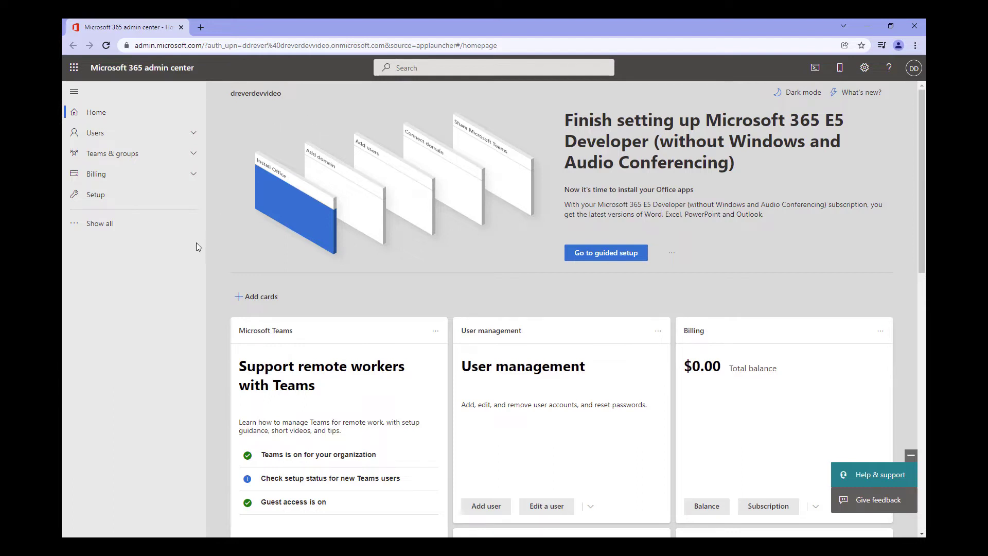
pyautogui.moveTo(247, 231)
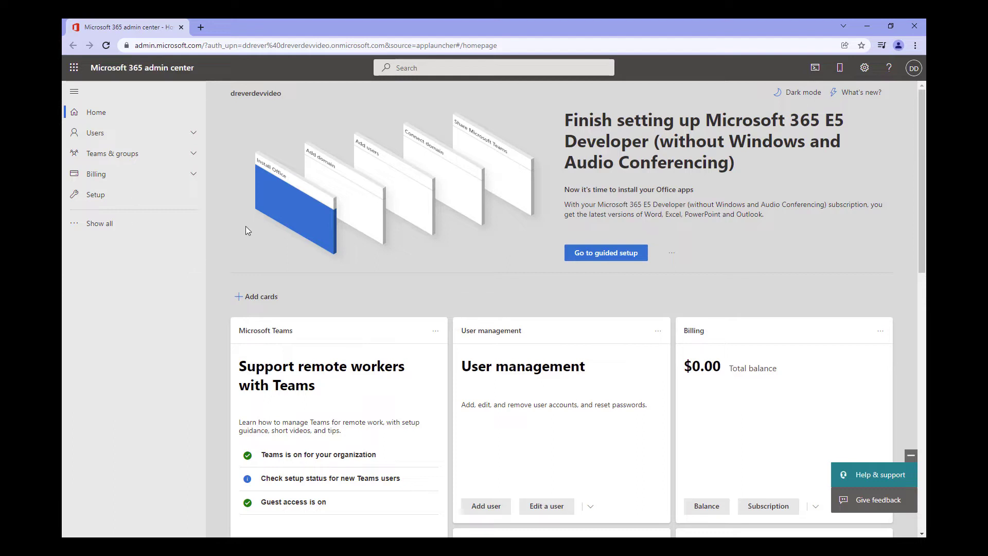
pyautogui.moveTo(234, 238)
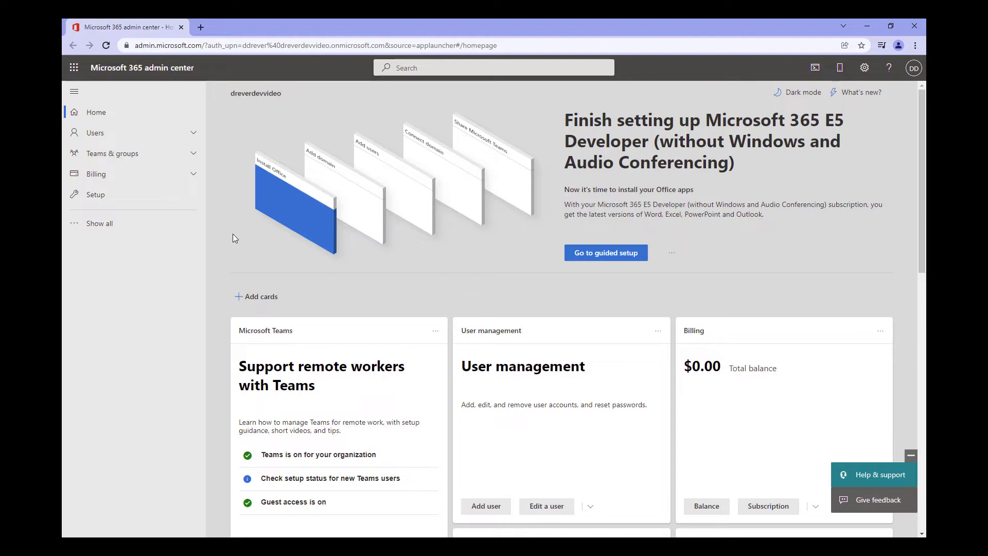
pyautogui.moveTo(101, 228)
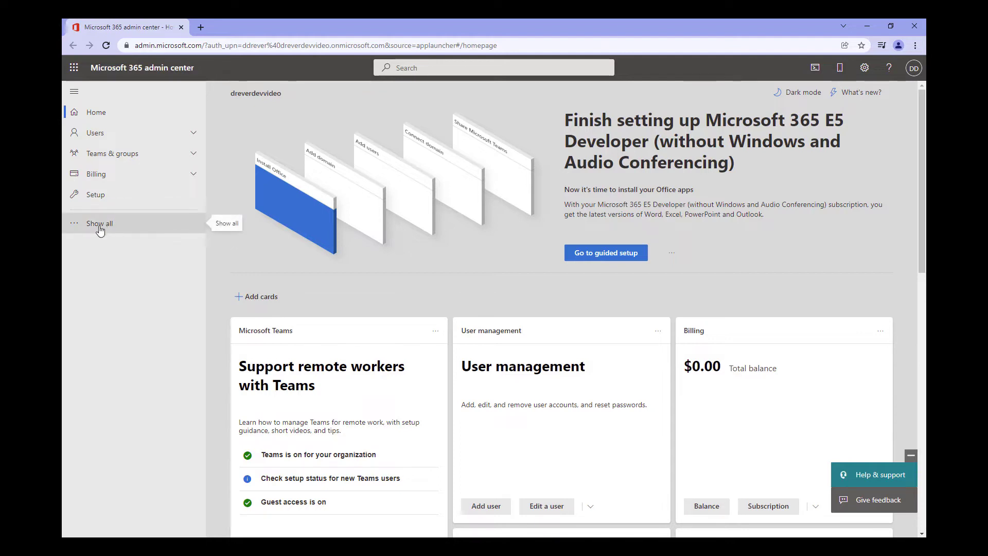
# Step: Expand Show all and launch the Compliance admin center in a new tab
pyautogui.click(99, 223)
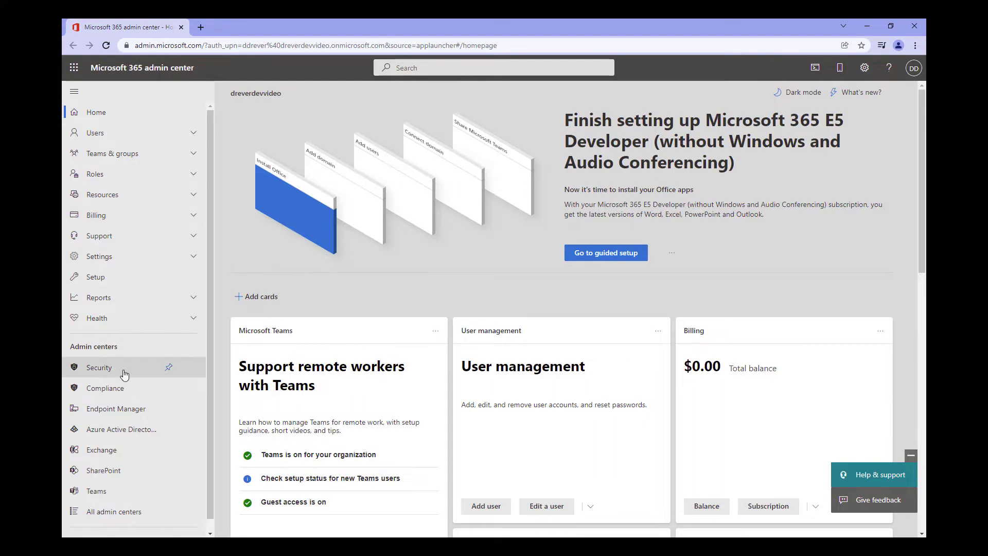
pyautogui.moveTo(216, 329)
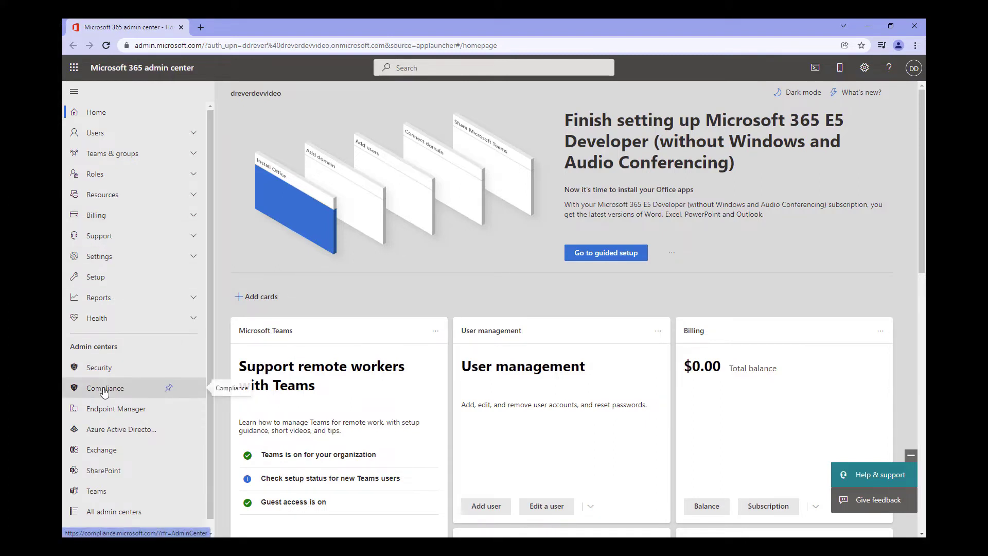
pyautogui.click(105, 387)
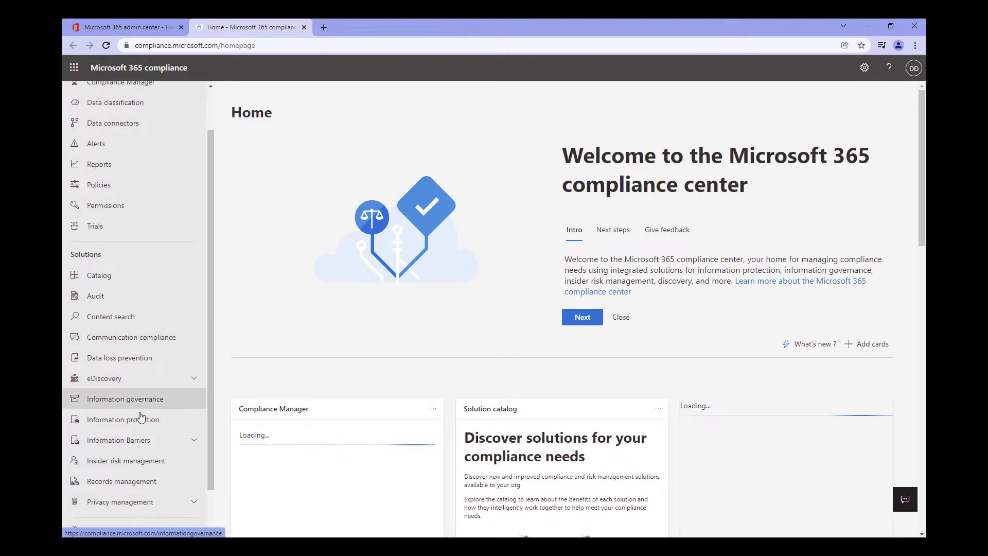
# Step: Go to Information governance to view the empty retention labels list
pyautogui.click(125, 400)
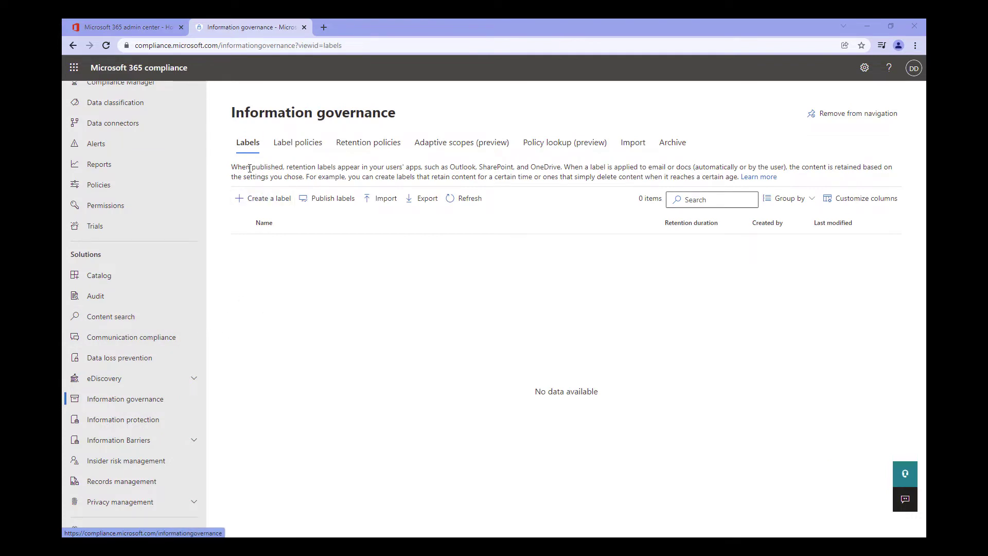
pyautogui.moveTo(307, 149)
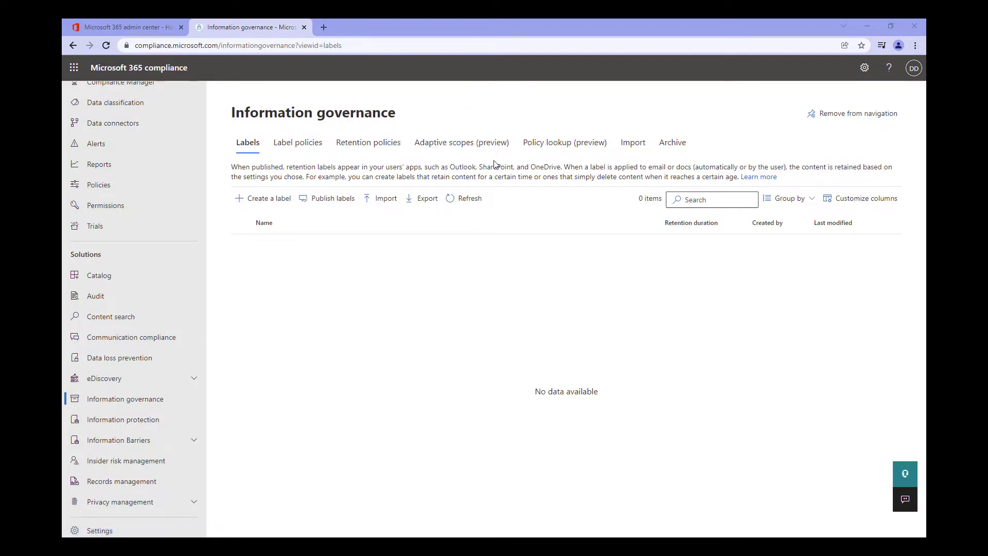
pyautogui.moveTo(545, 148)
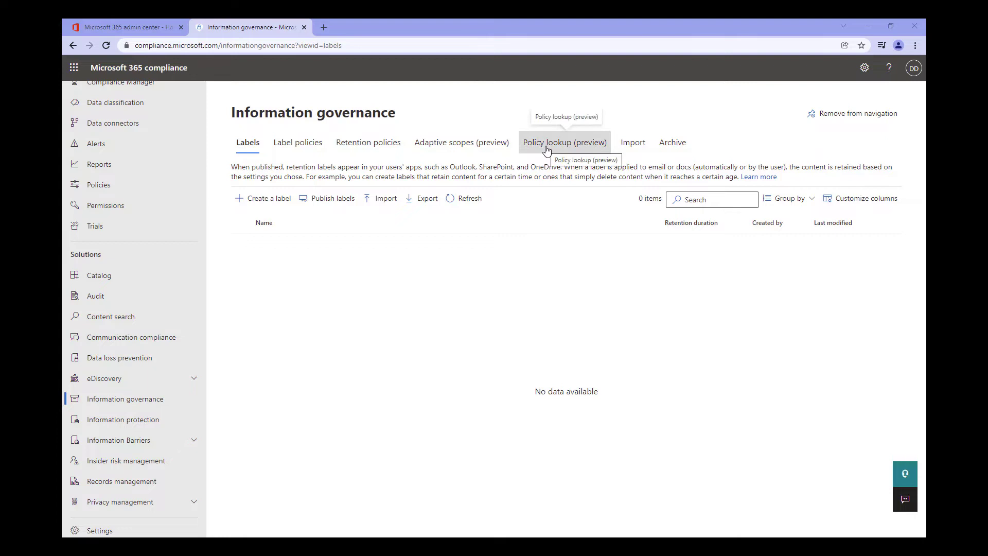
pyautogui.moveTo(570, 153)
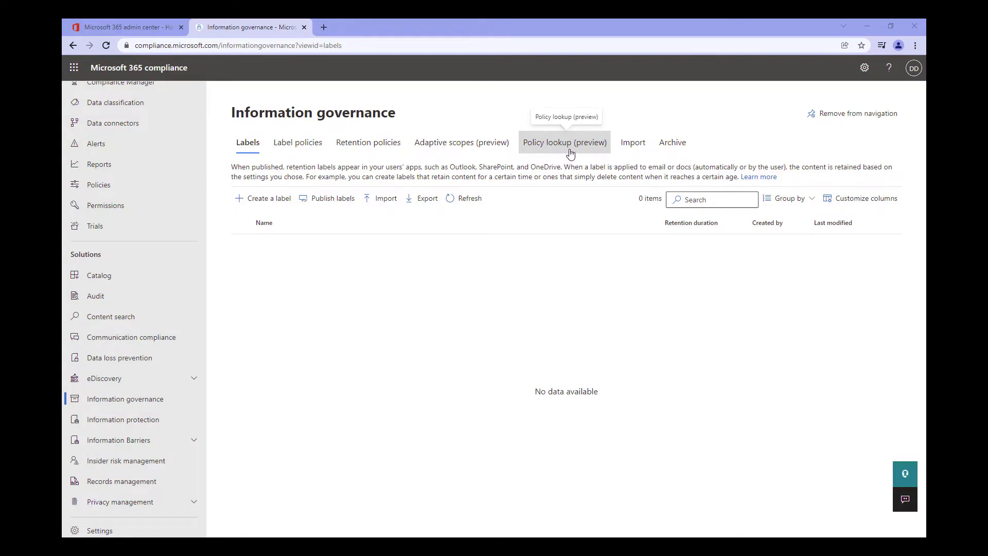
pyautogui.moveTo(632, 150)
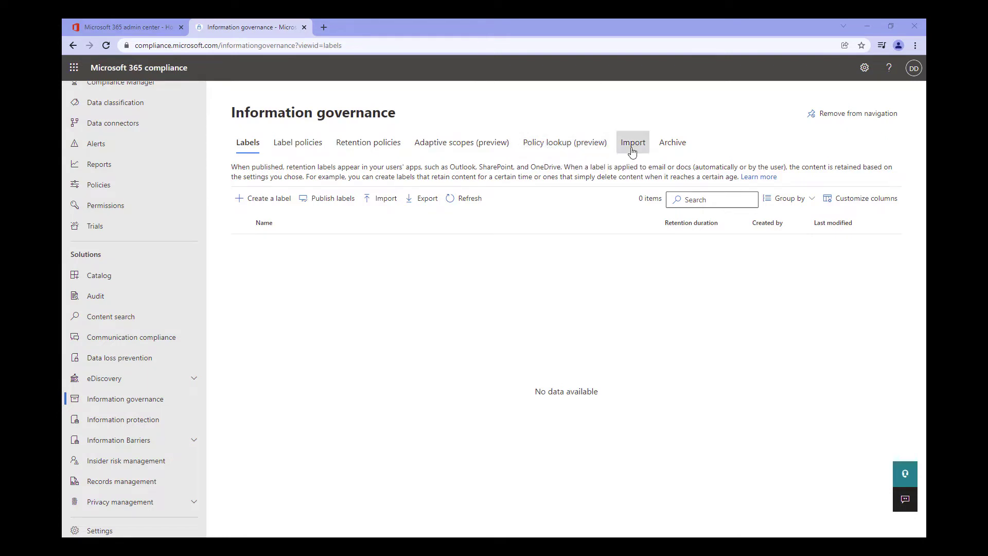
pyautogui.moveTo(632, 150)
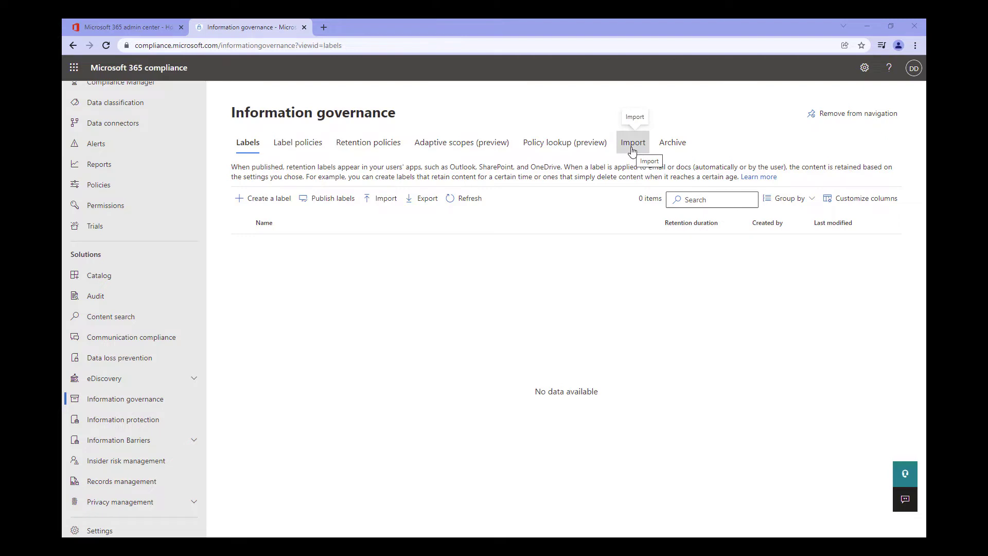
pyautogui.moveTo(663, 164)
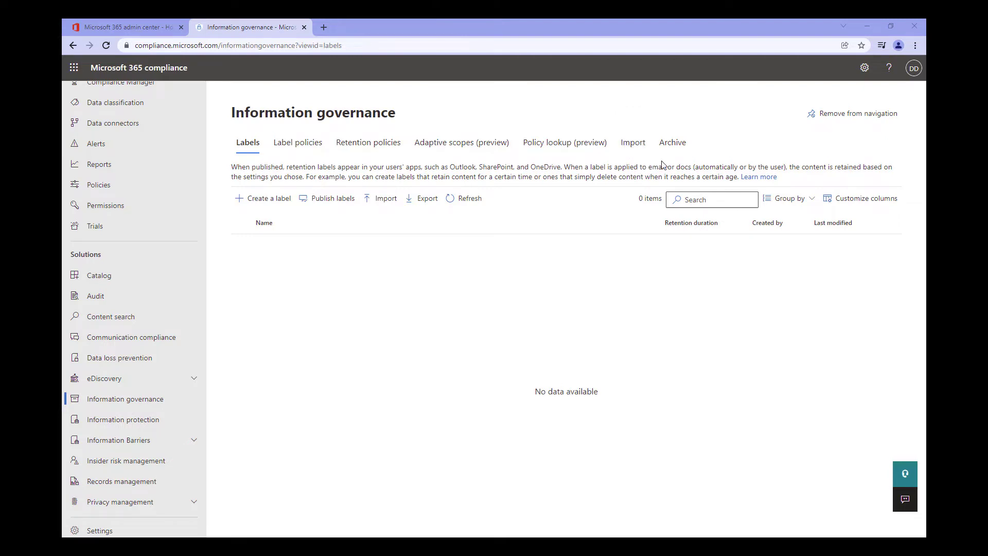
pyautogui.moveTo(673, 148)
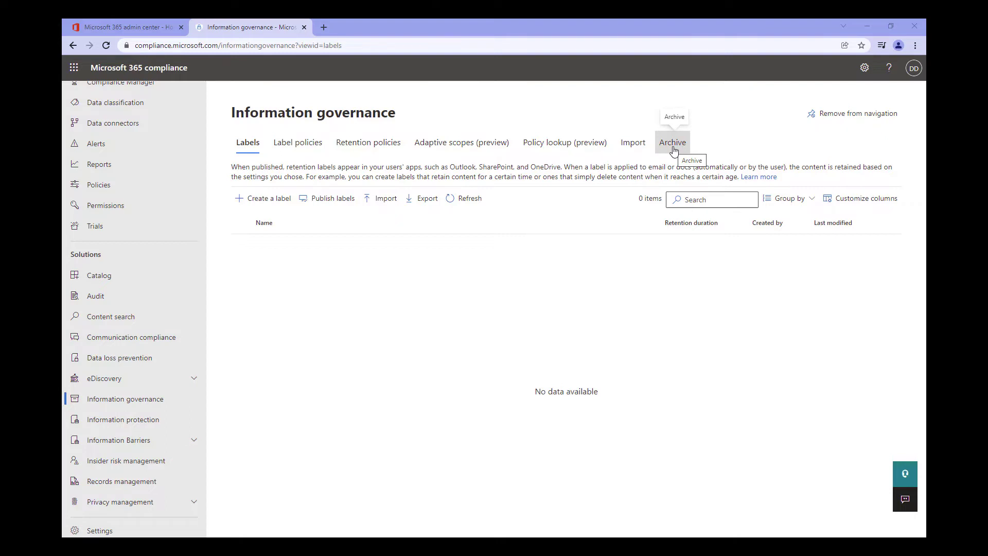
pyautogui.moveTo(267, 173)
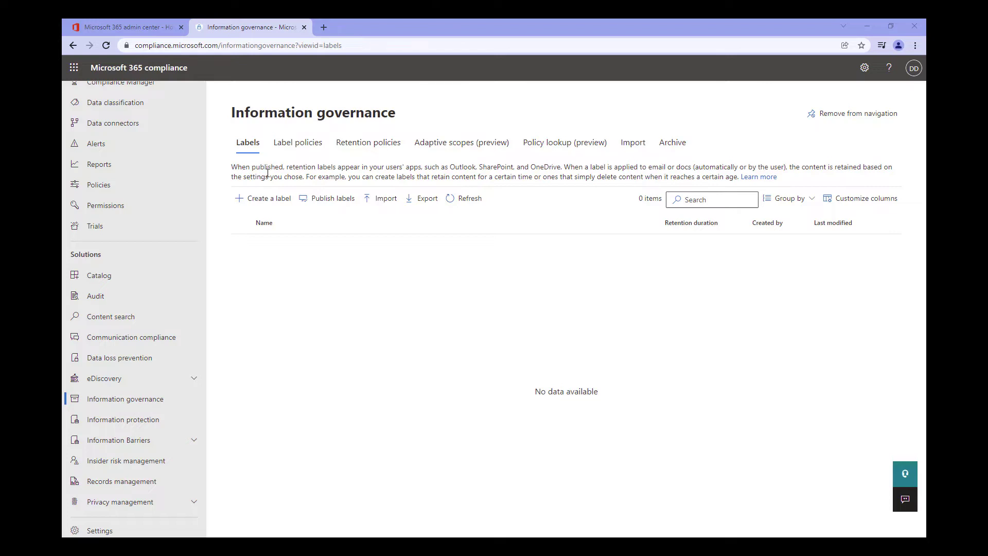
pyautogui.moveTo(119, 452)
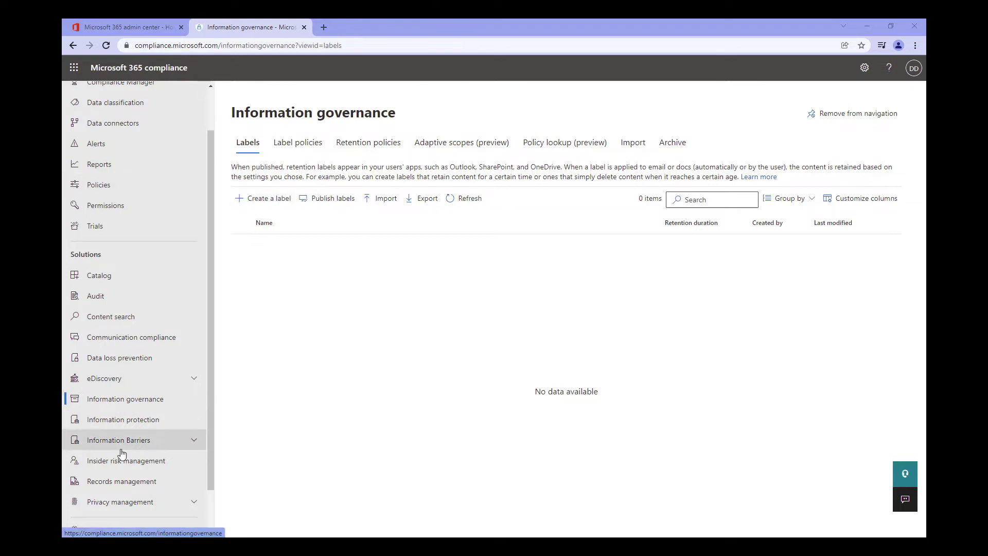
pyautogui.click(121, 482)
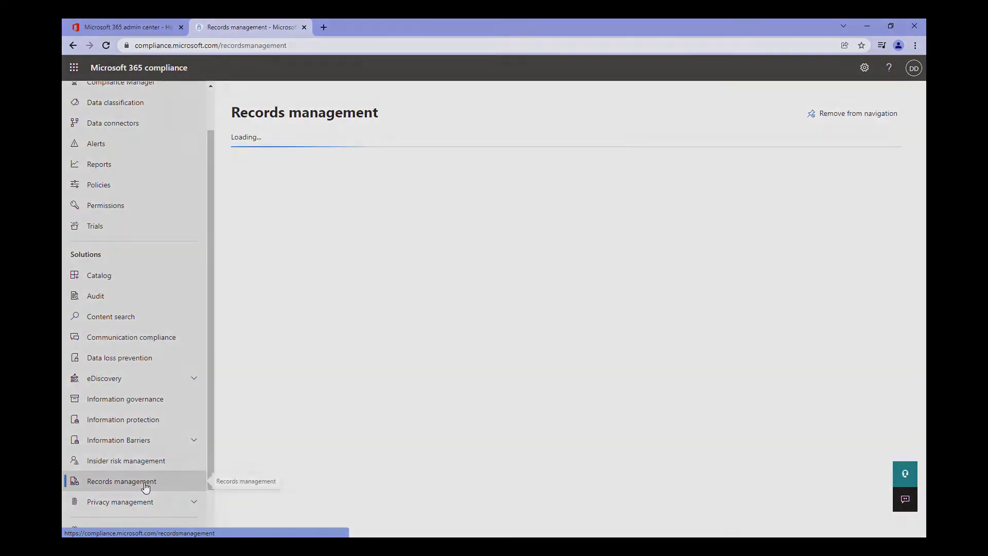
pyautogui.click(120, 481)
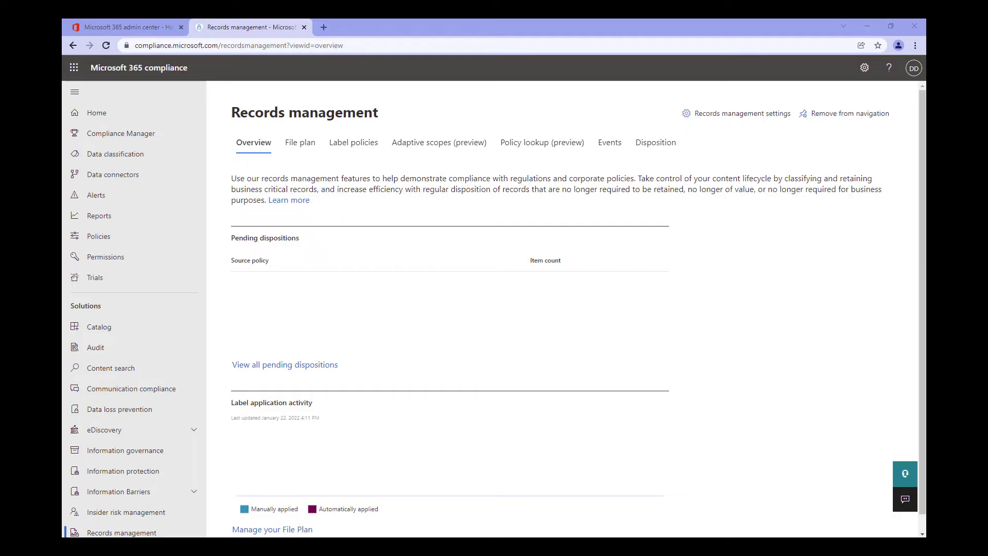
pyautogui.moveTo(757, 281)
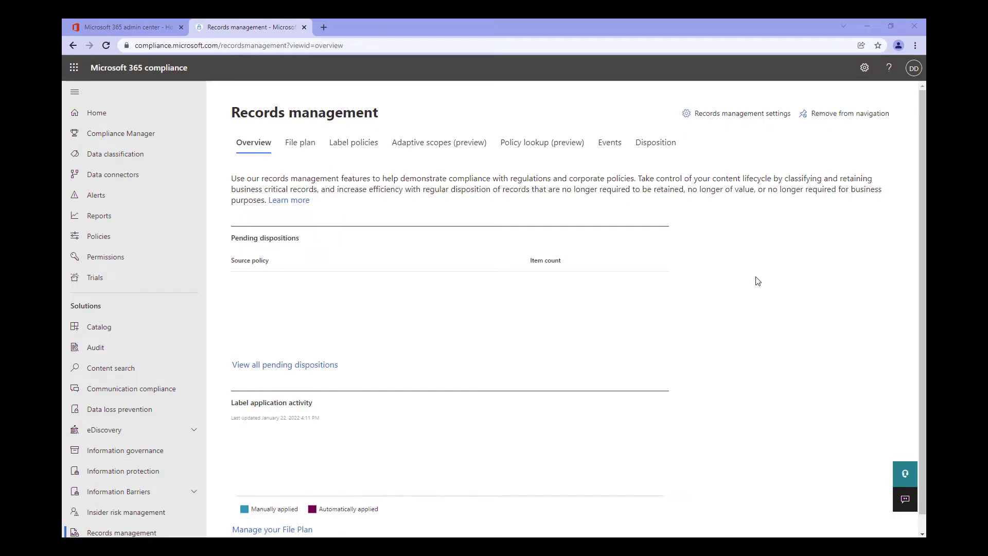
pyautogui.moveTo(735, 255)
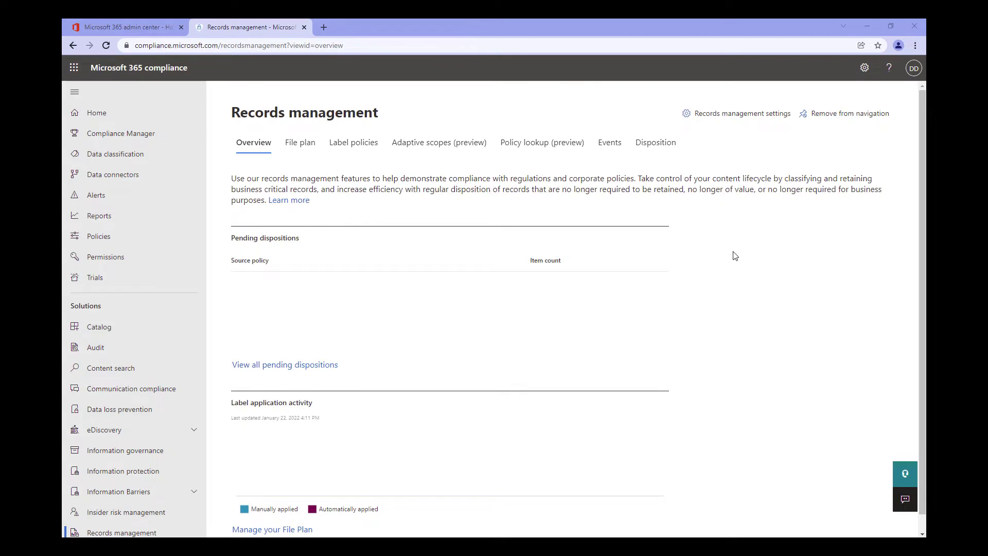
pyautogui.moveTo(726, 249)
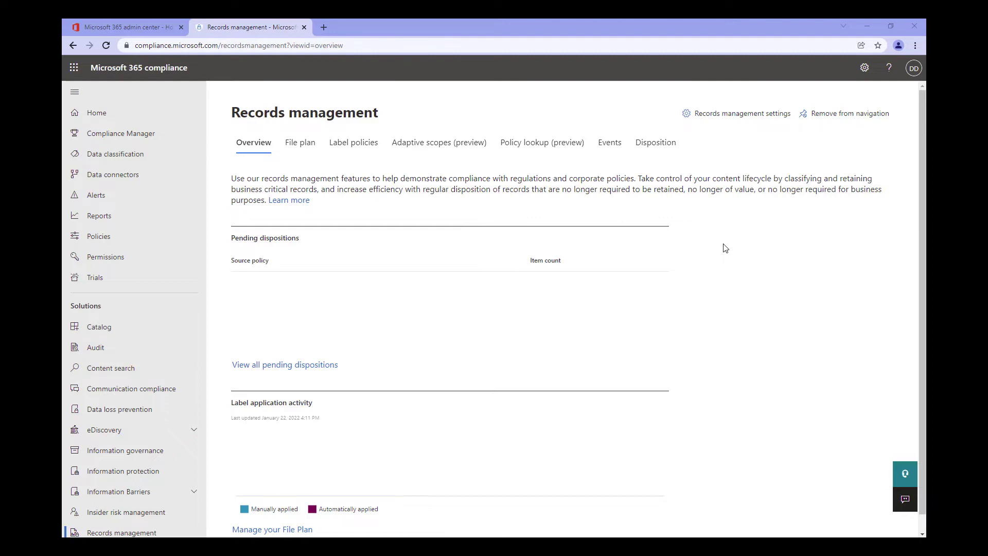
pyautogui.moveTo(724, 245)
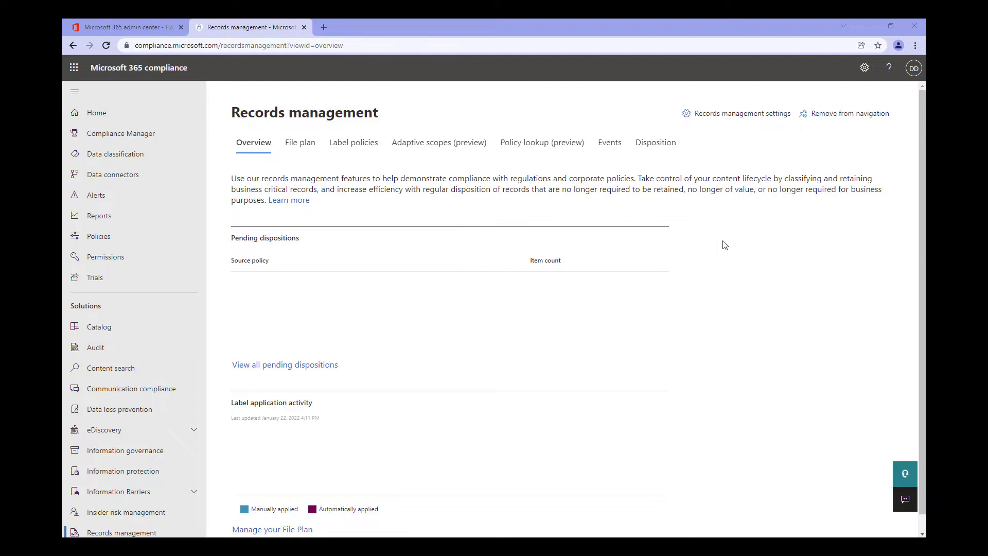
pyautogui.moveTo(718, 239)
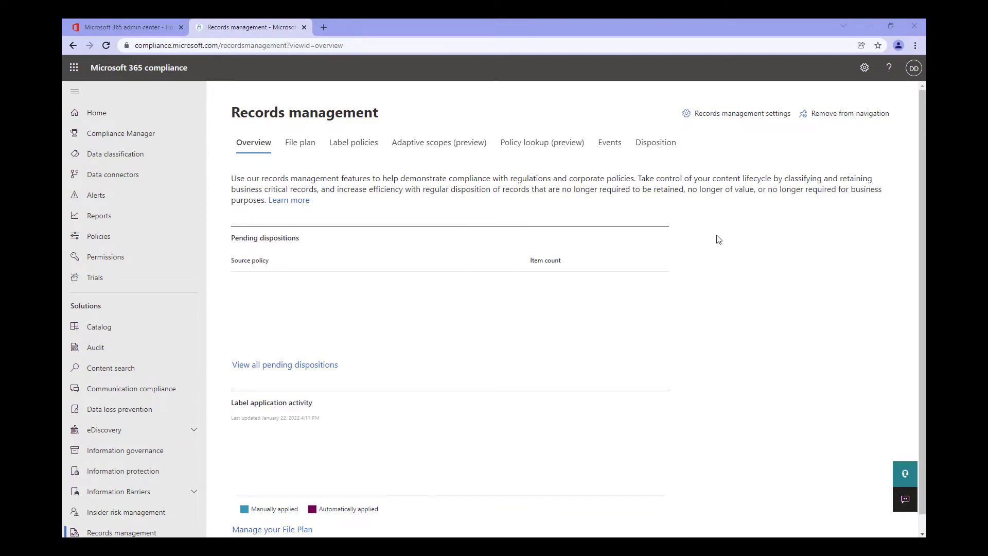
pyautogui.moveTo(318, 202)
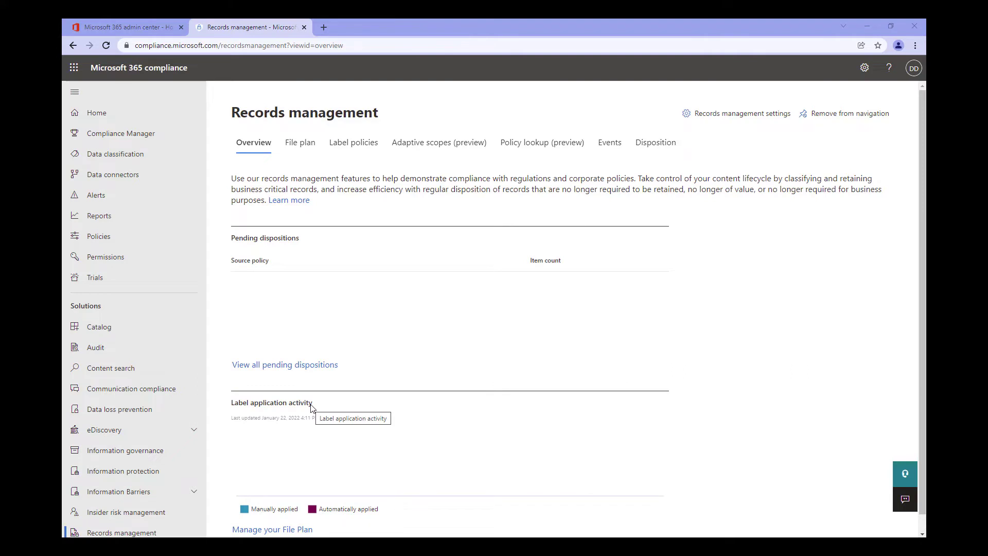
pyautogui.moveTo(269, 167)
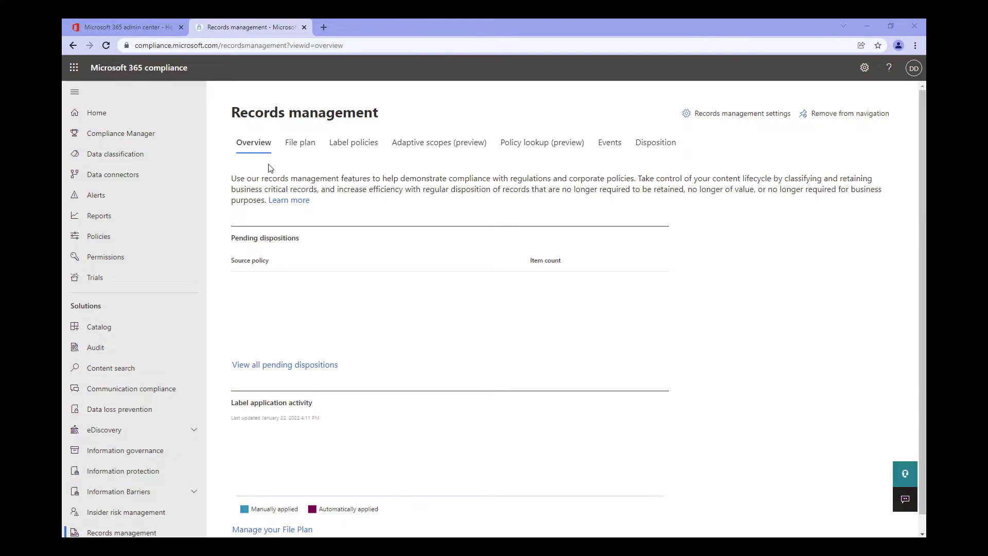
pyautogui.moveTo(294, 149)
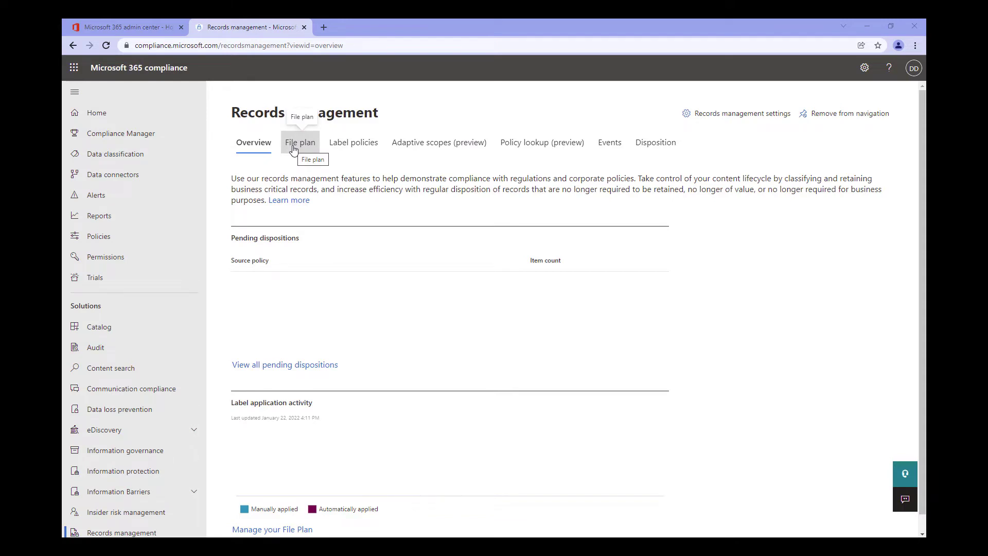
pyautogui.moveTo(348, 155)
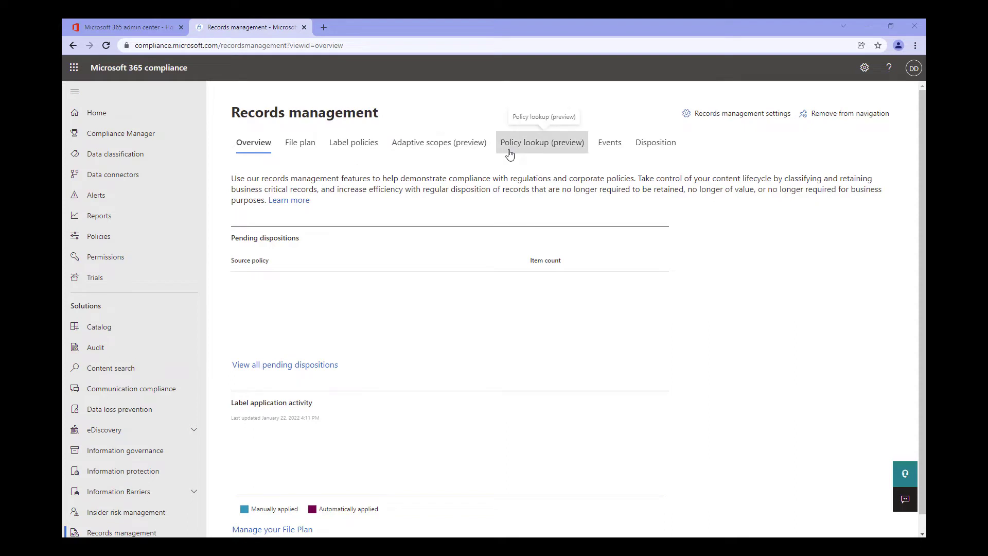
pyautogui.moveTo(609, 153)
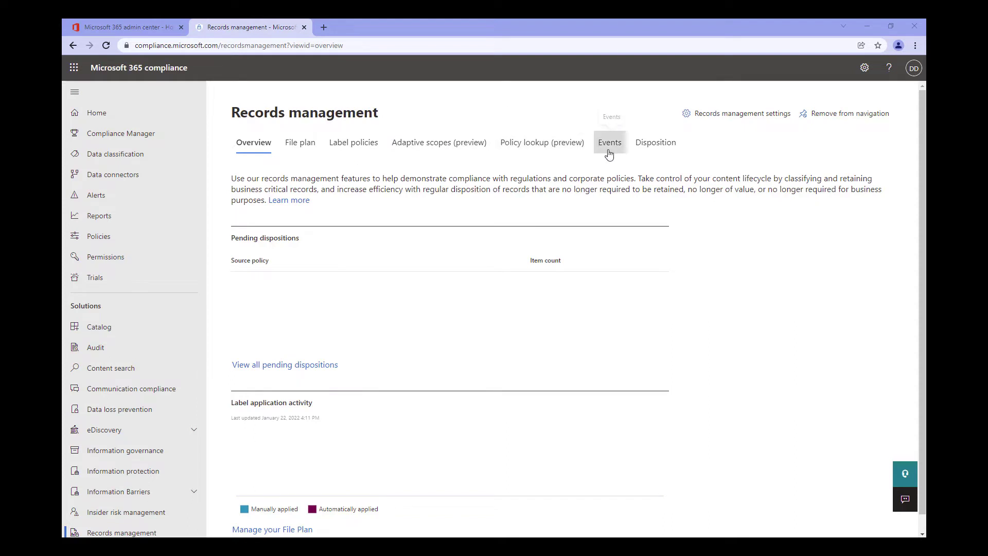
pyautogui.moveTo(642, 152)
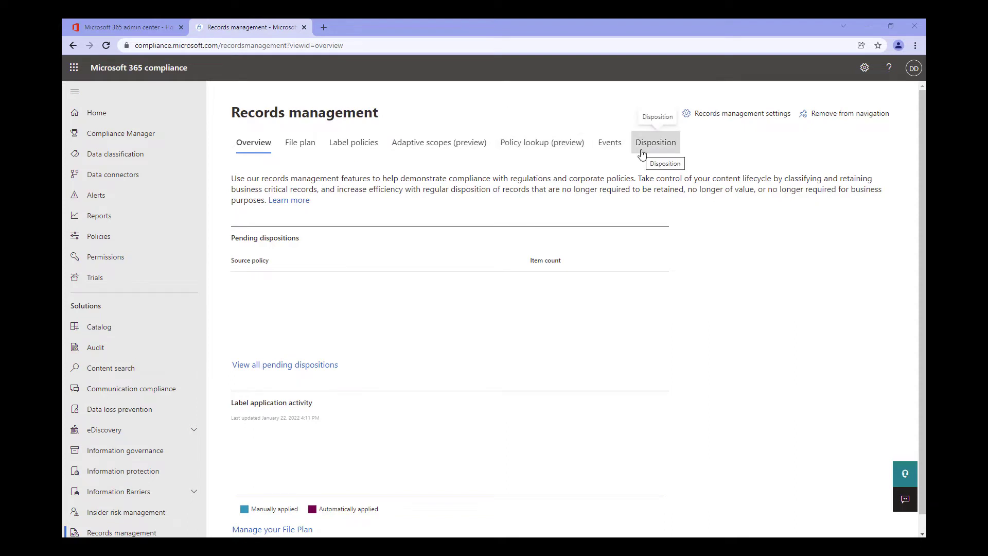
pyautogui.moveTo(642, 154)
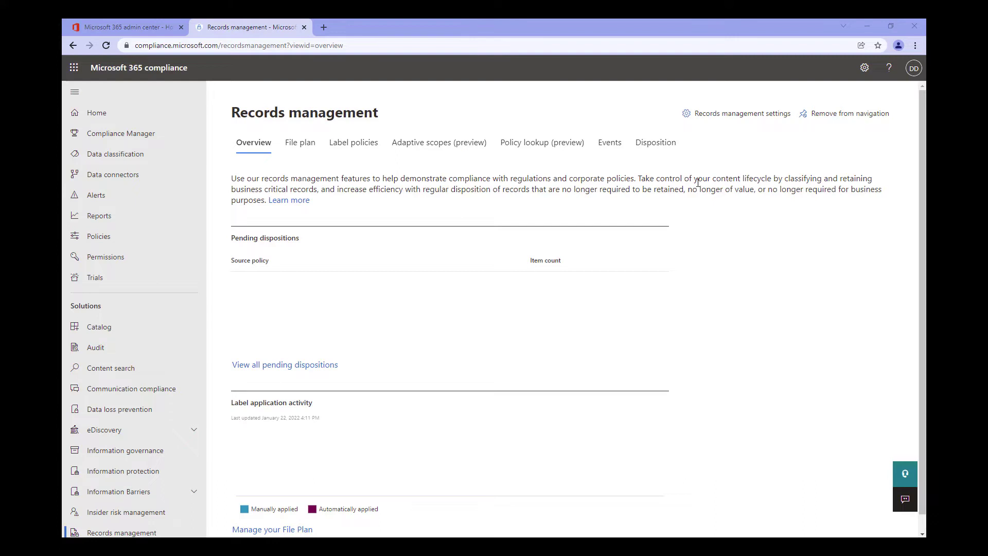
pyautogui.moveTo(531, 191)
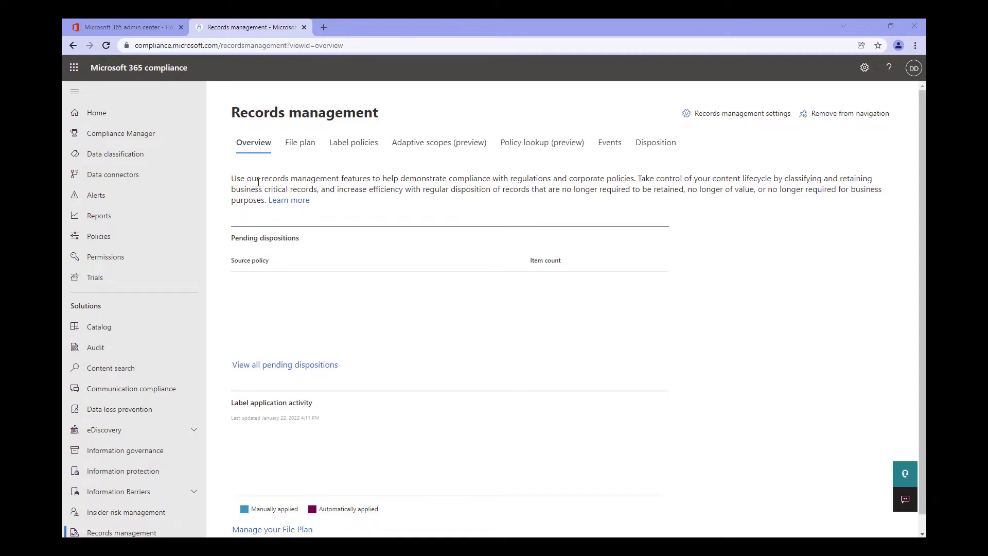
pyautogui.moveTo(301, 148)
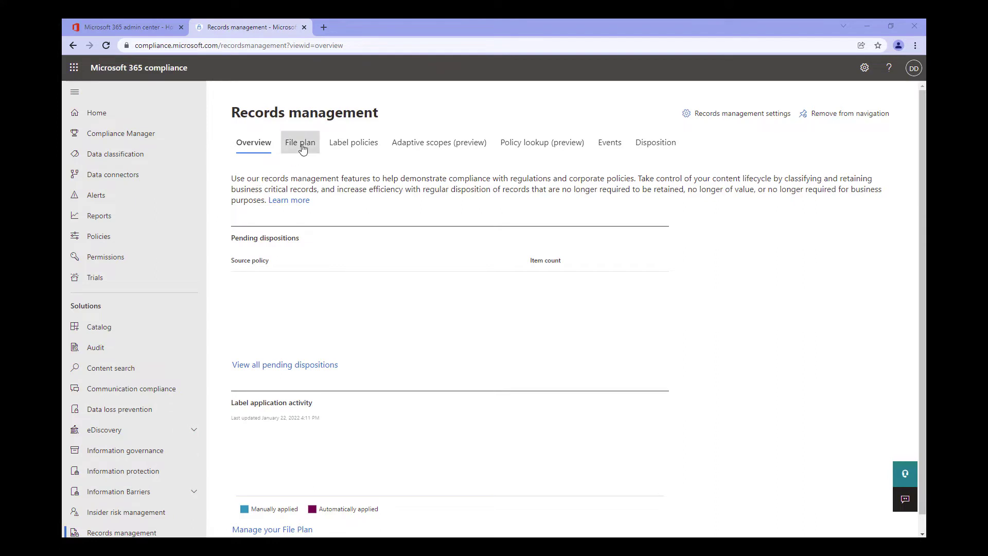
# Step: Switch to the empty File plan and start creating a new retention label
pyautogui.click(300, 142)
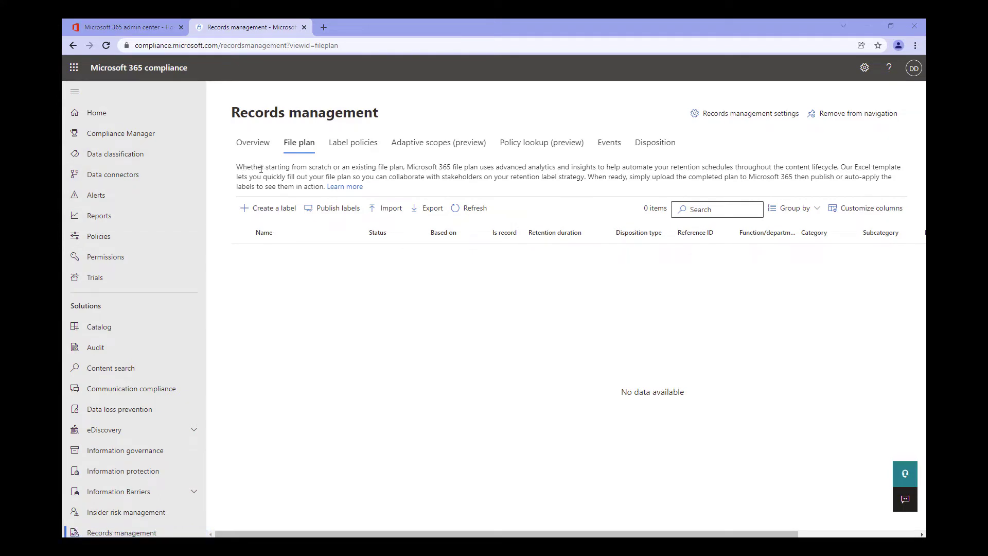
pyautogui.moveTo(264, 177)
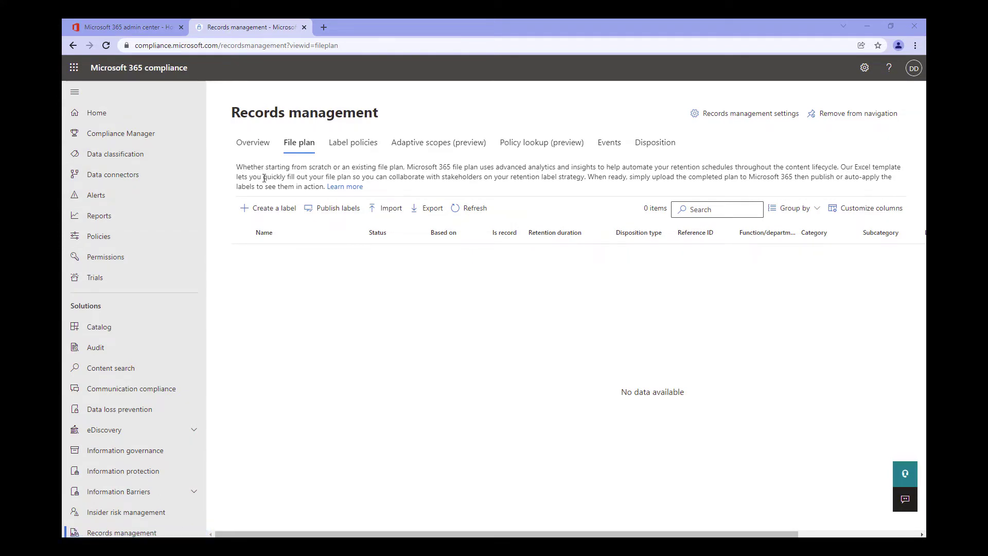
pyautogui.moveTo(266, 209)
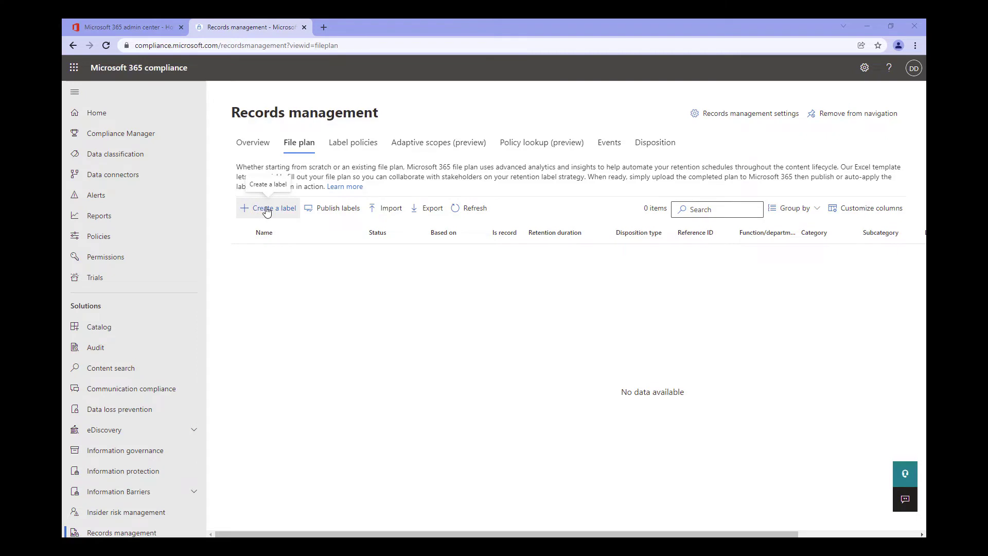
pyautogui.click(270, 207)
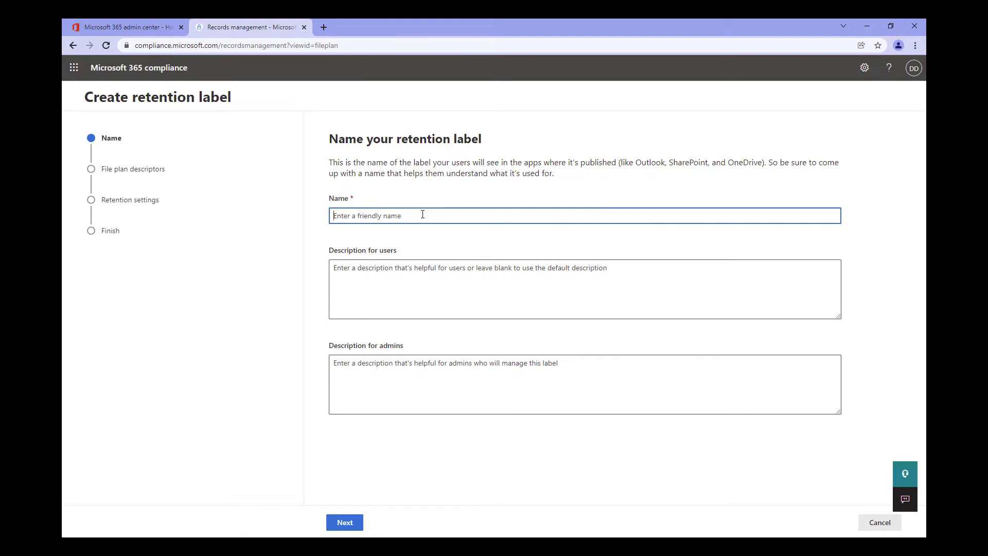
# Step: Name the label 'Vlog Demo Label', describe its five (5) day retention for users, and continue
pyautogui.write('c')
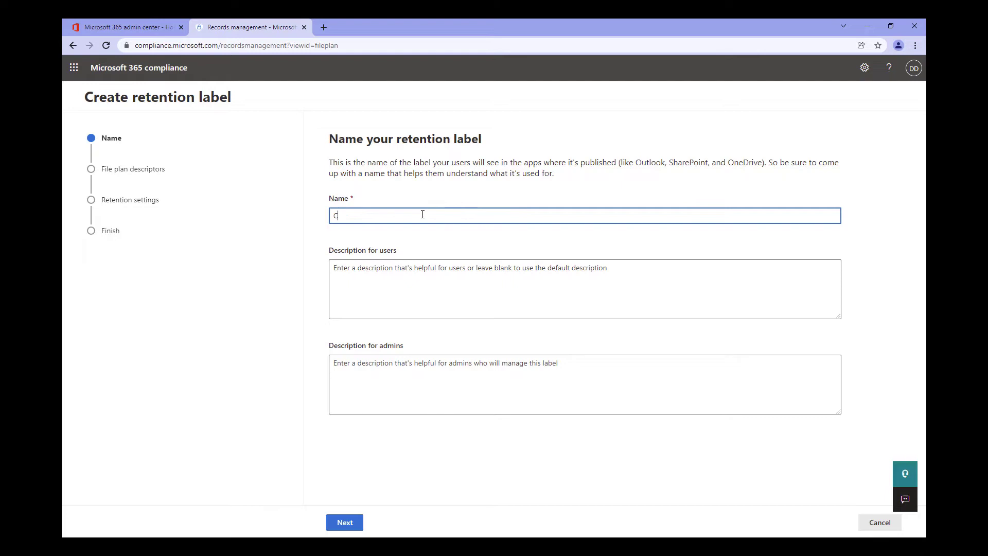
pyautogui.write('Vlog Demo Label')
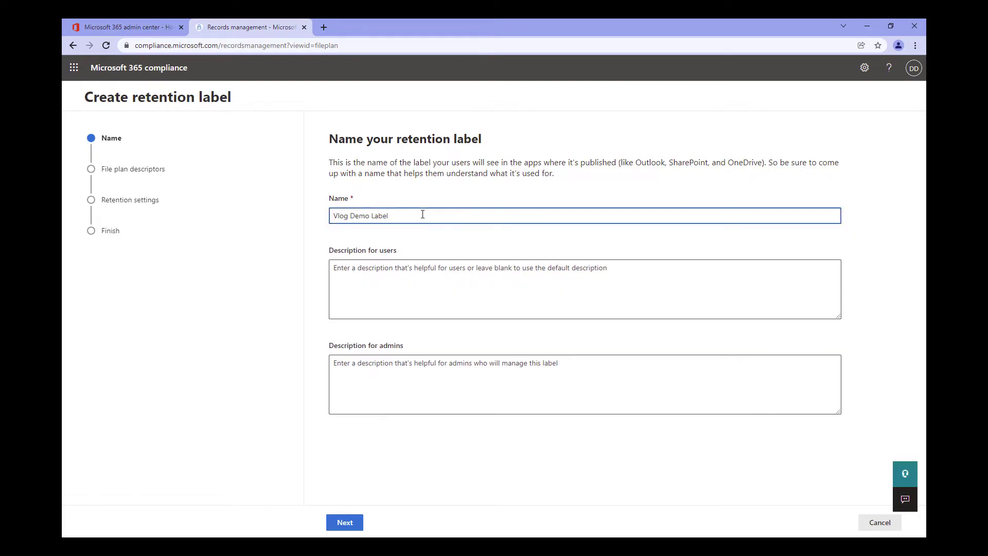
pyautogui.write('This is a label to demonstrate retention.  It will have a five (5) day retention period.')
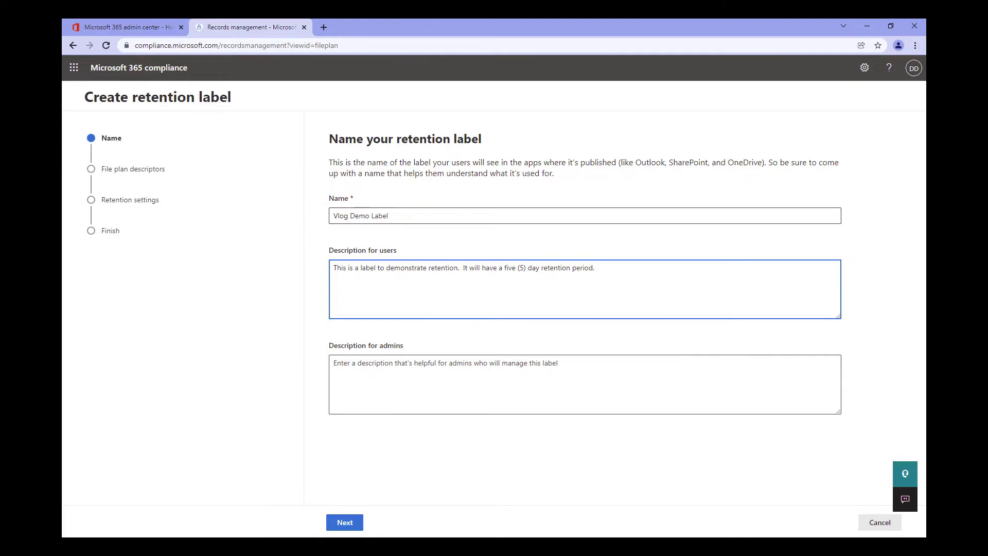
pyautogui.click(343, 523)
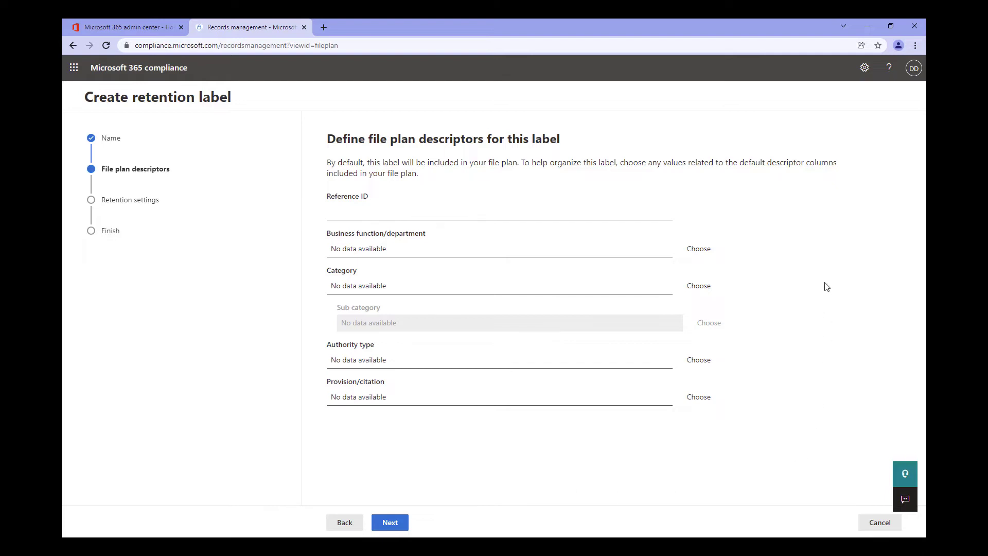
pyautogui.moveTo(793, 231)
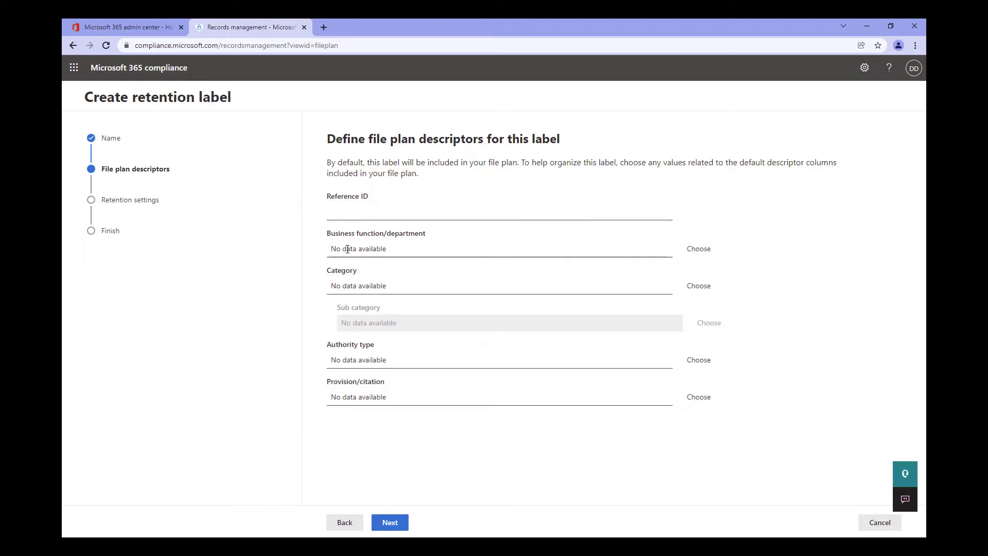
pyautogui.moveTo(368, 307)
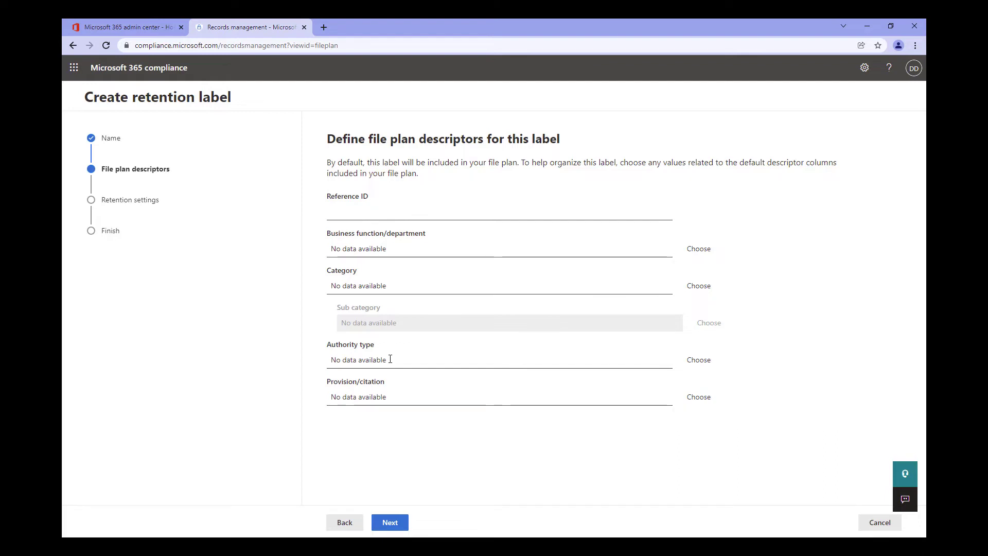
pyautogui.moveTo(356, 397)
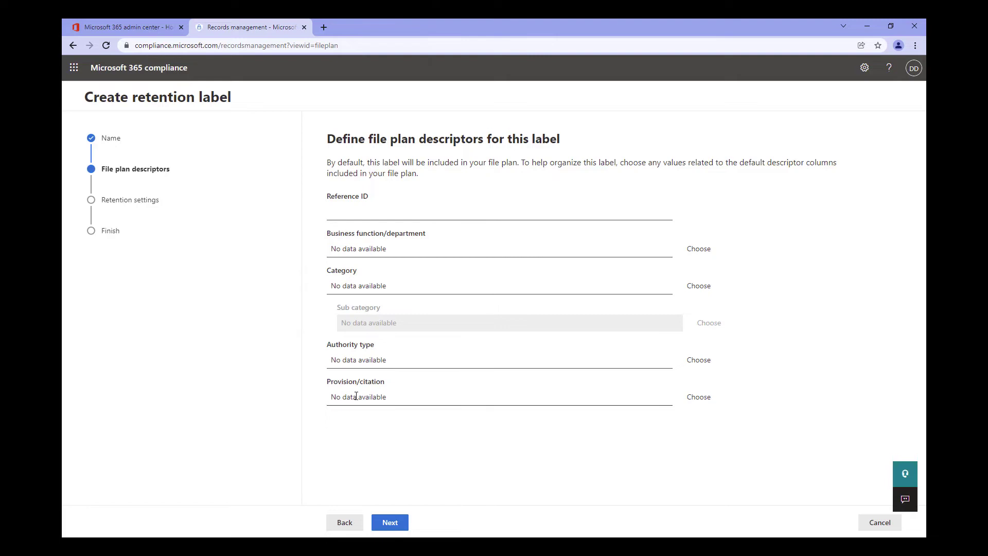
pyautogui.moveTo(566, 311)
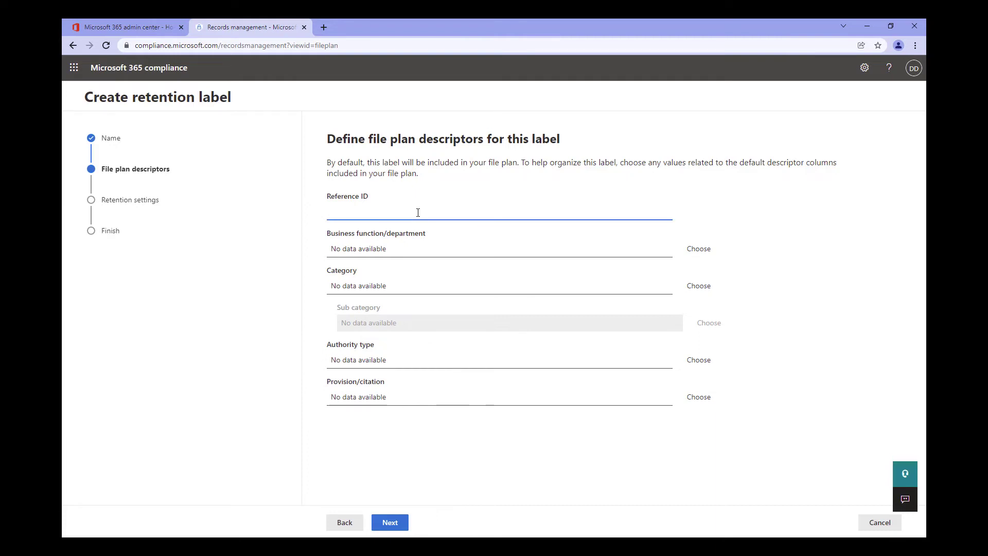
# Step: Enter reference ID VLOG001 for the label
pyautogui.write('VLOG')
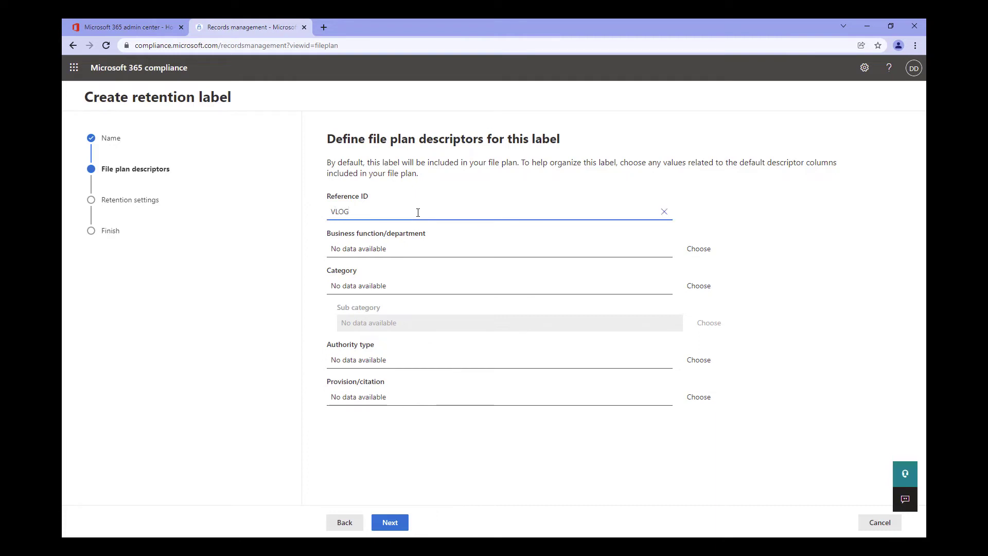
pyautogui.write('001')
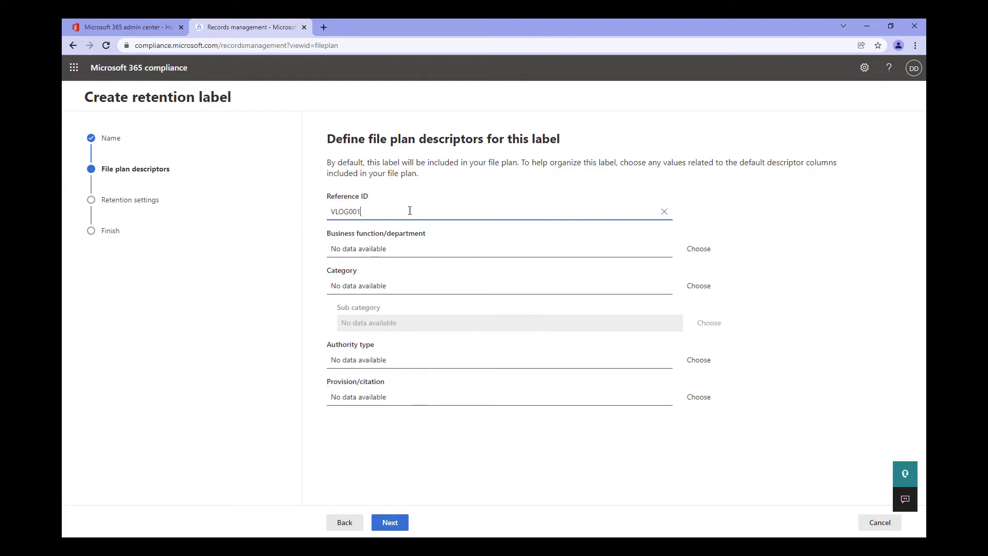
pyautogui.moveTo(702, 251)
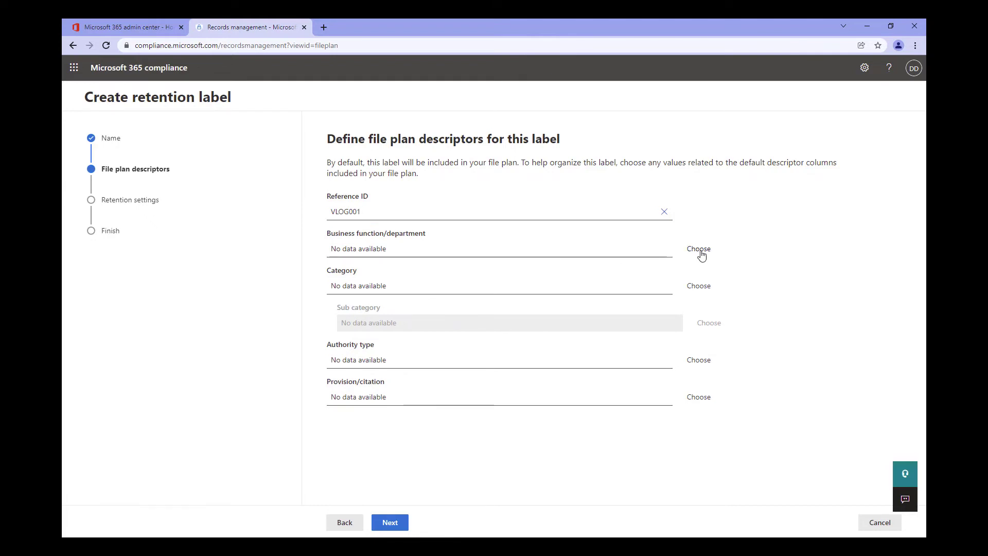
# Step: Choose Information technology as the business function/department and continue to retention settings
pyautogui.click(697, 249)
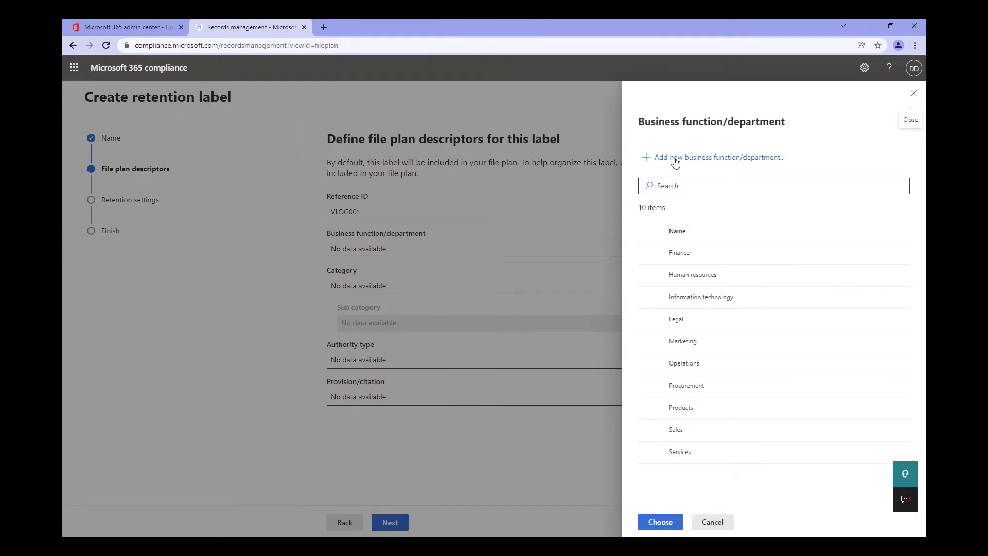
pyautogui.click(712, 156)
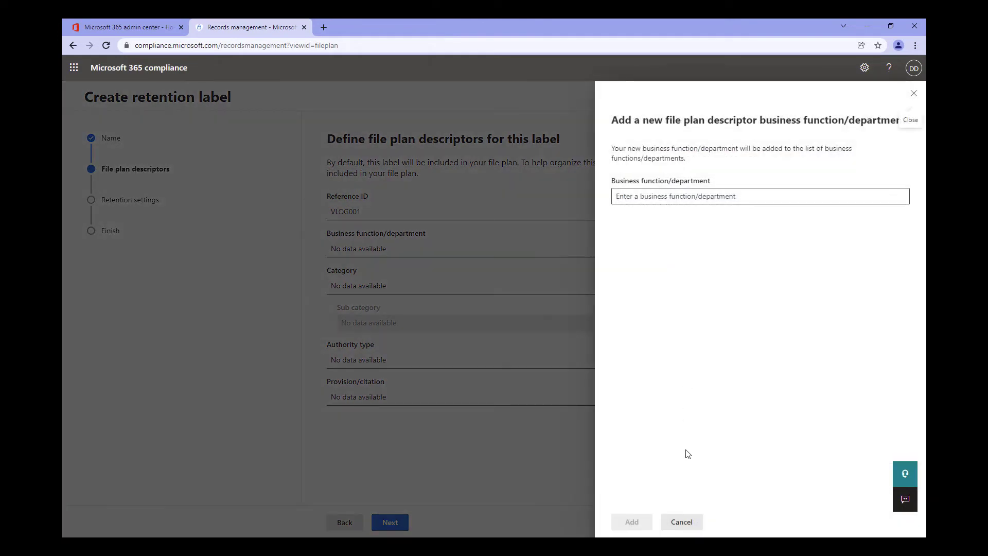
pyautogui.click(681, 522)
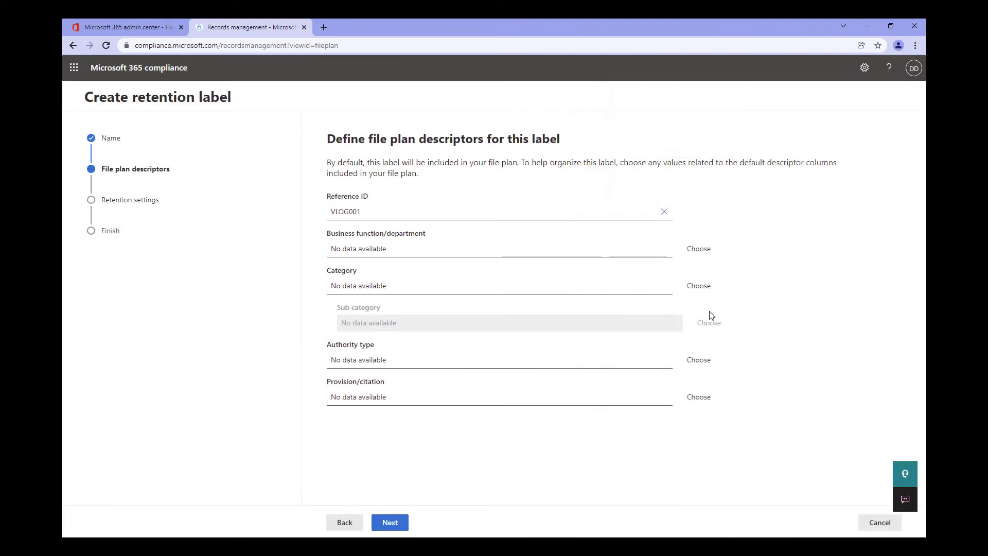
pyautogui.click(697, 248)
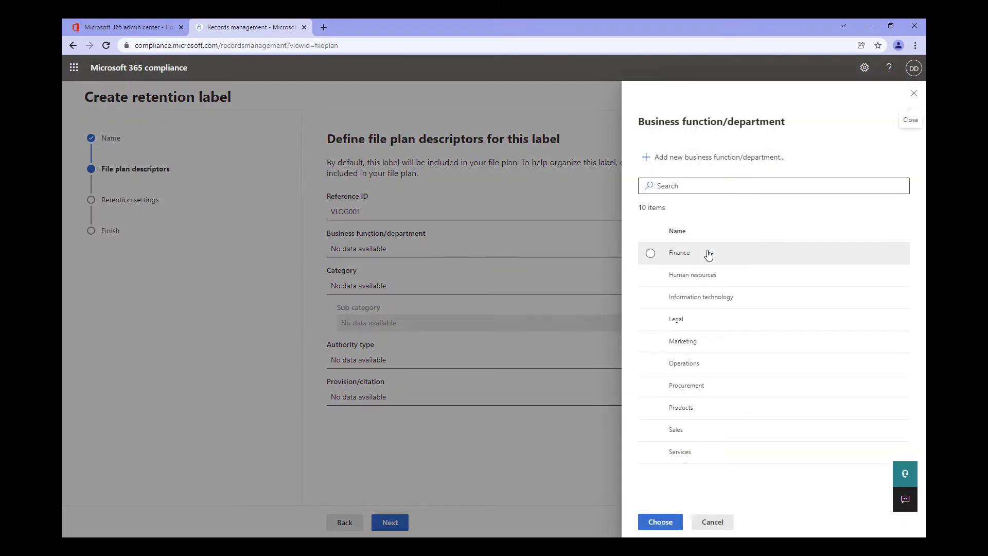
pyautogui.moveTo(692, 294)
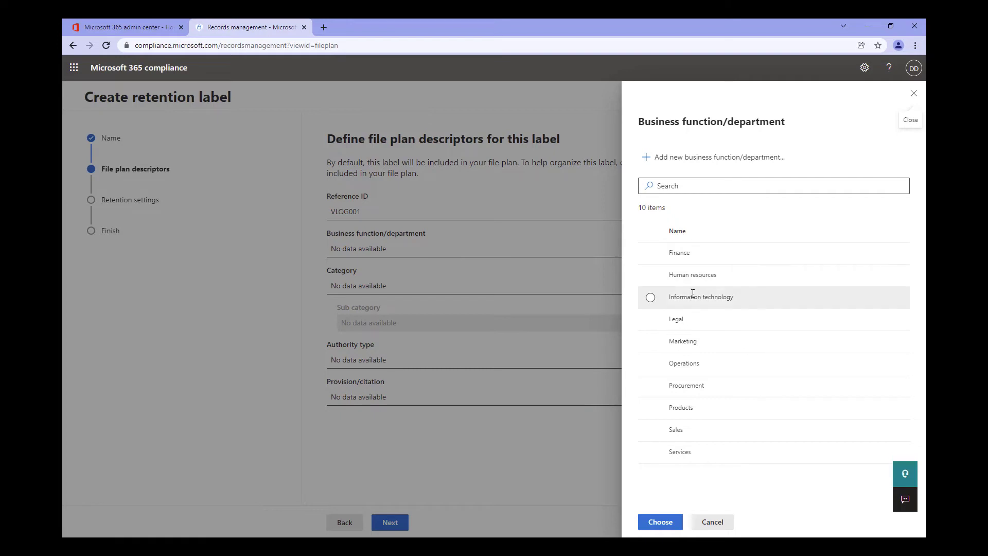
pyautogui.click(651, 296)
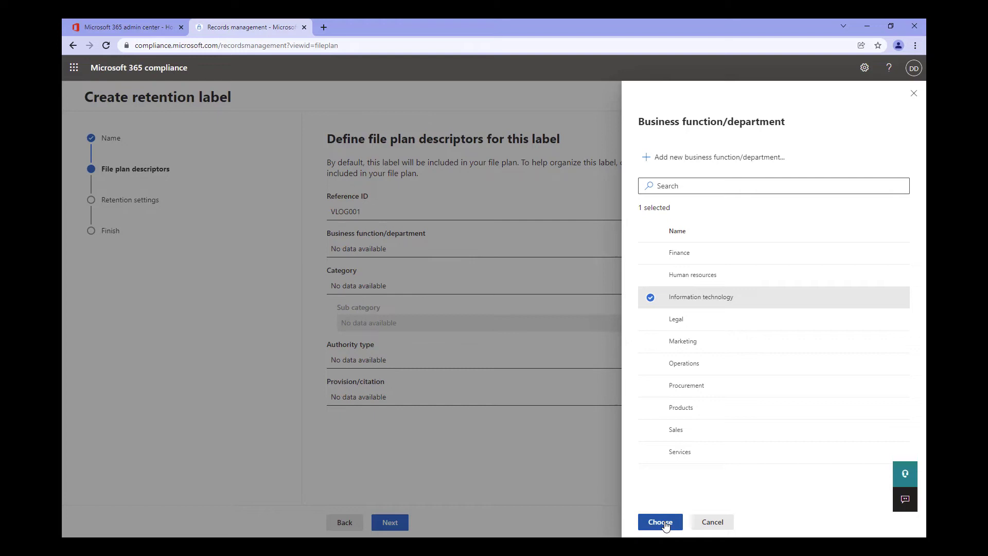
pyautogui.click(659, 522)
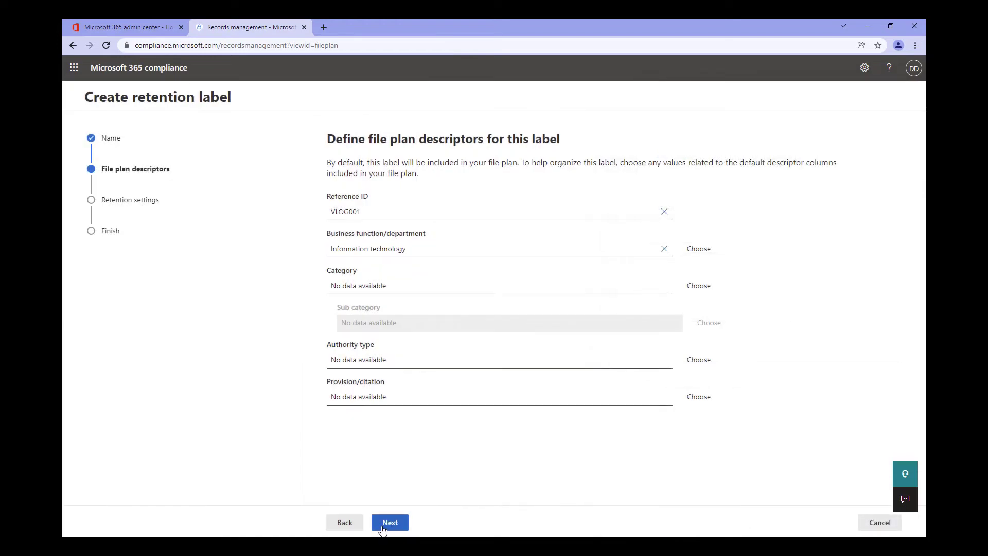
pyautogui.click(389, 522)
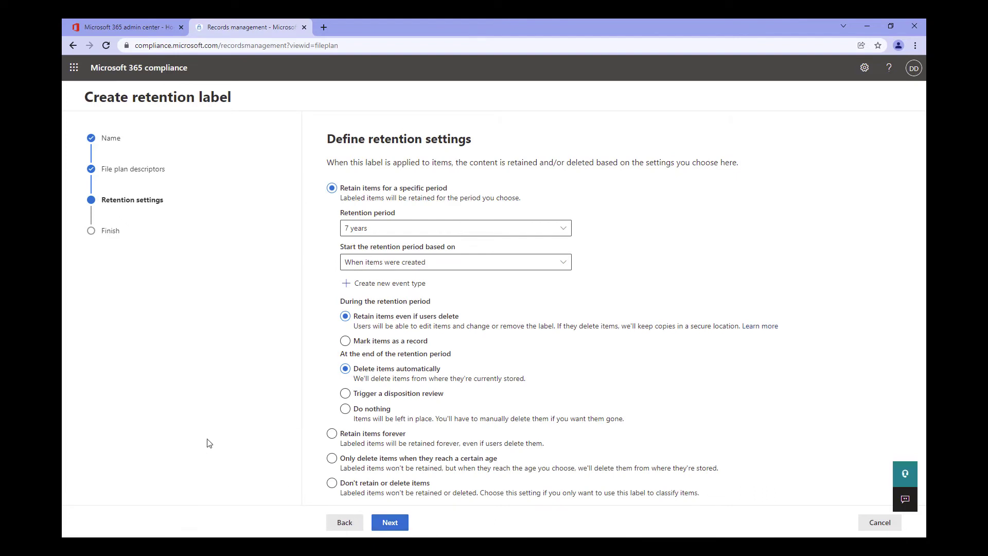
pyautogui.moveTo(528, 166)
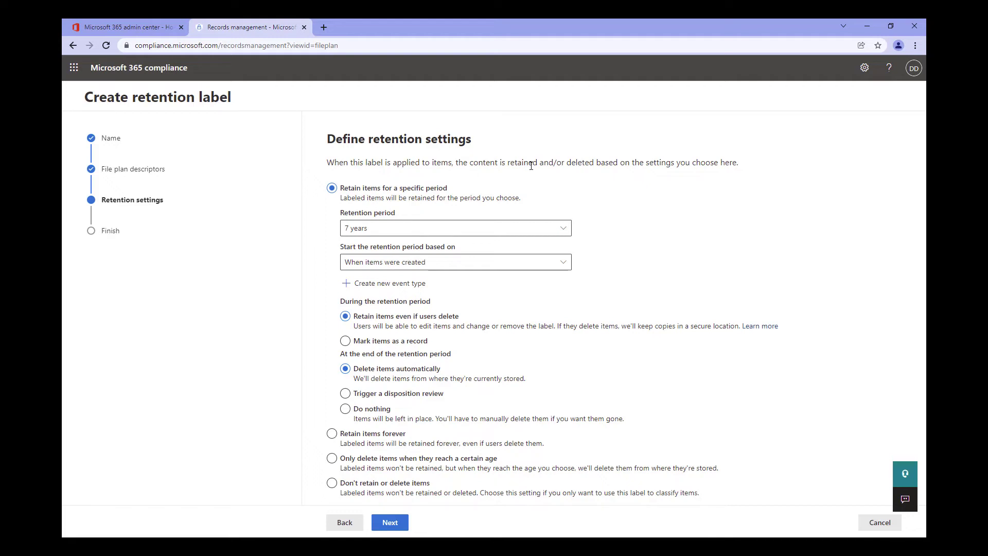
pyautogui.moveTo(224, 321)
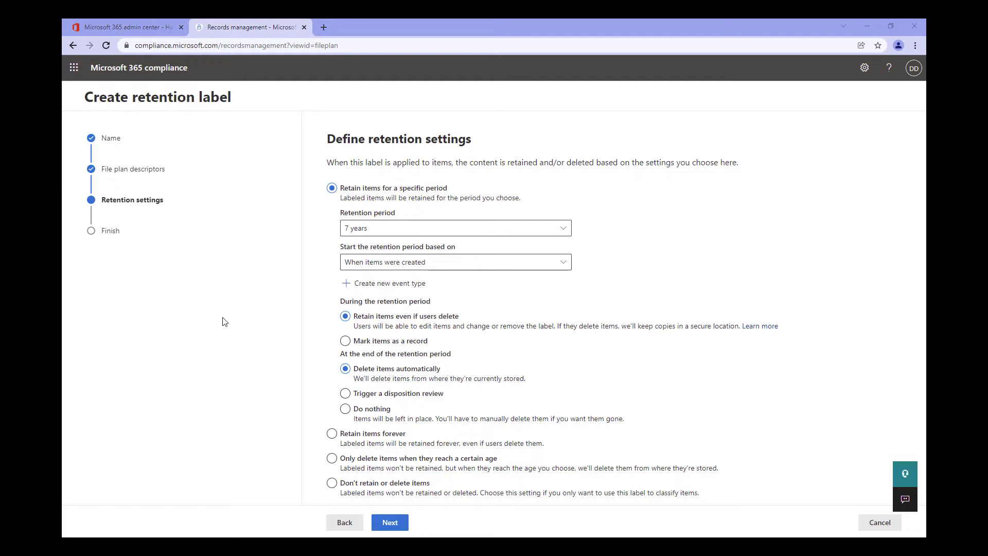
pyautogui.moveTo(286, 249)
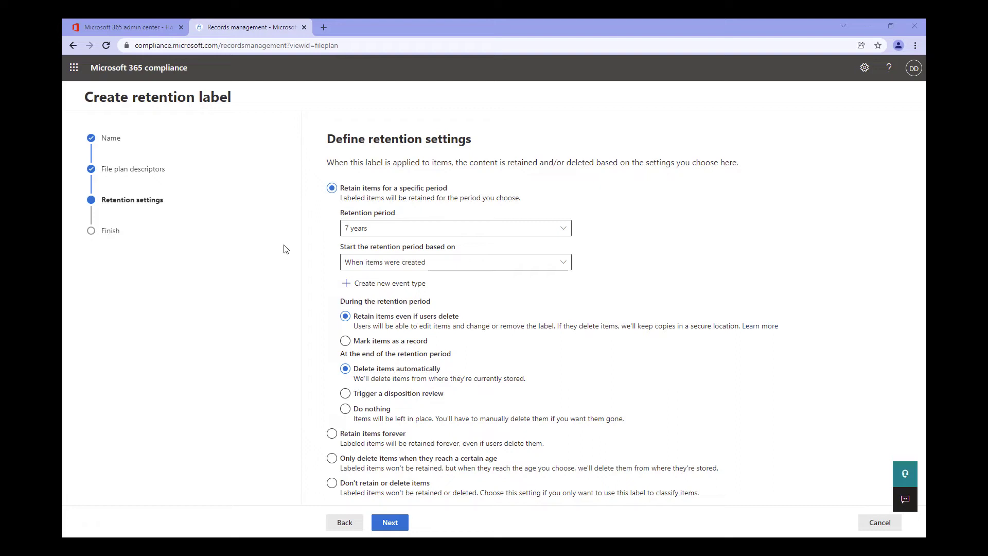
pyautogui.moveTo(279, 315)
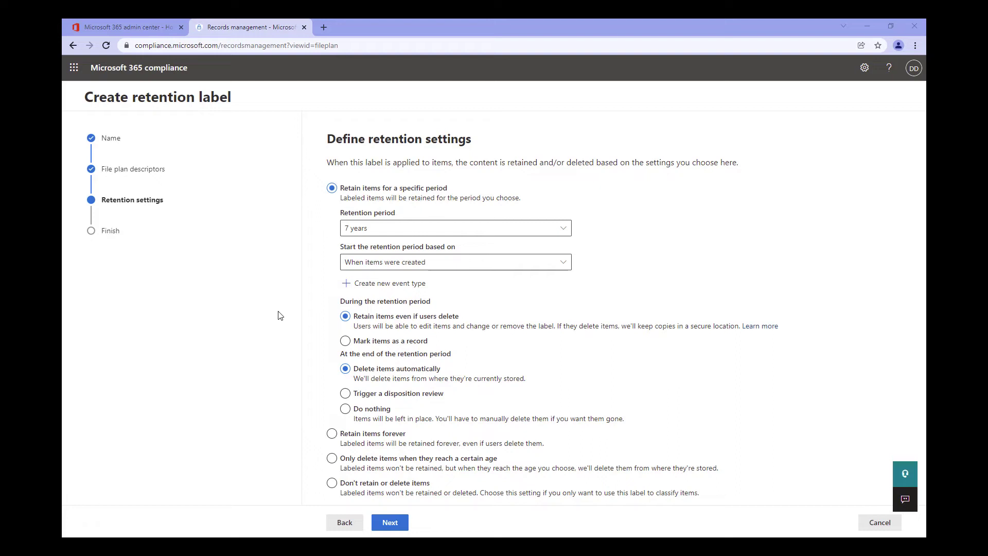
pyautogui.moveTo(282, 327)
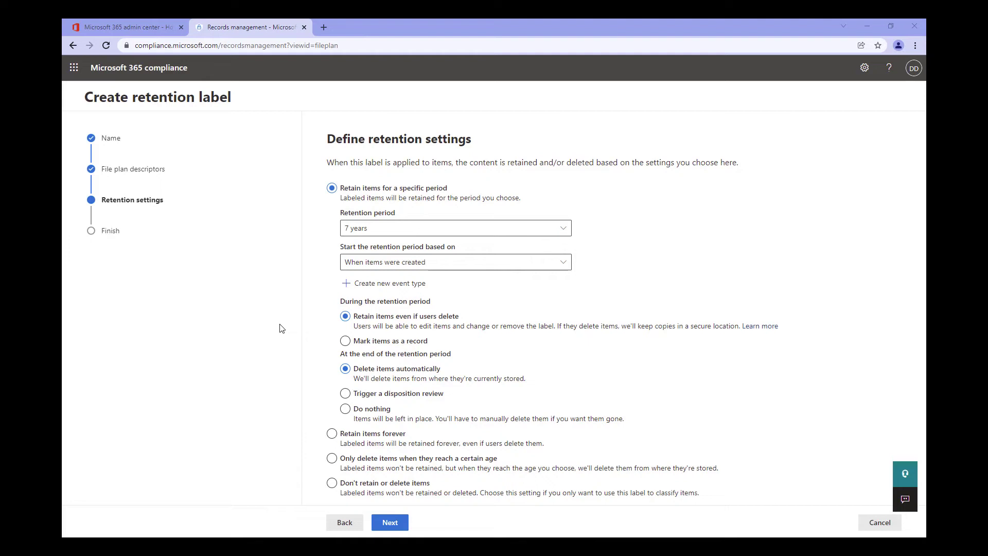
# Step: Review the default end-of-period options, including Trigger a disposition review
pyautogui.click(344, 393)
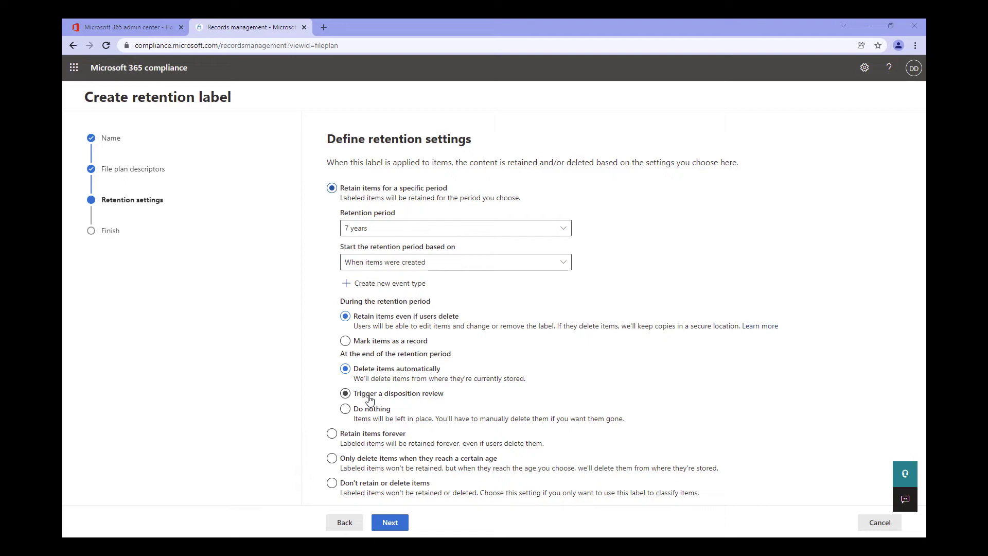
pyautogui.click(344, 368)
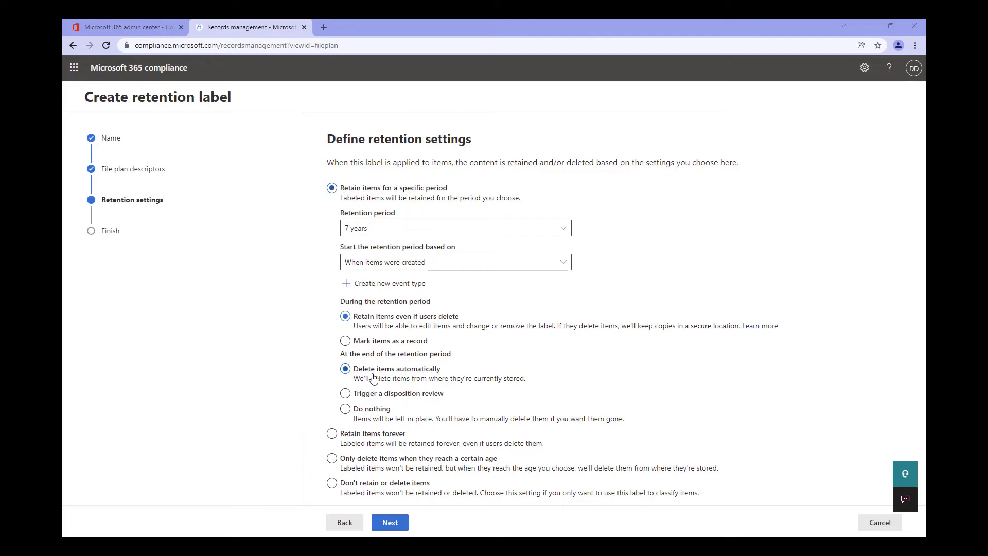
pyautogui.moveTo(374, 382)
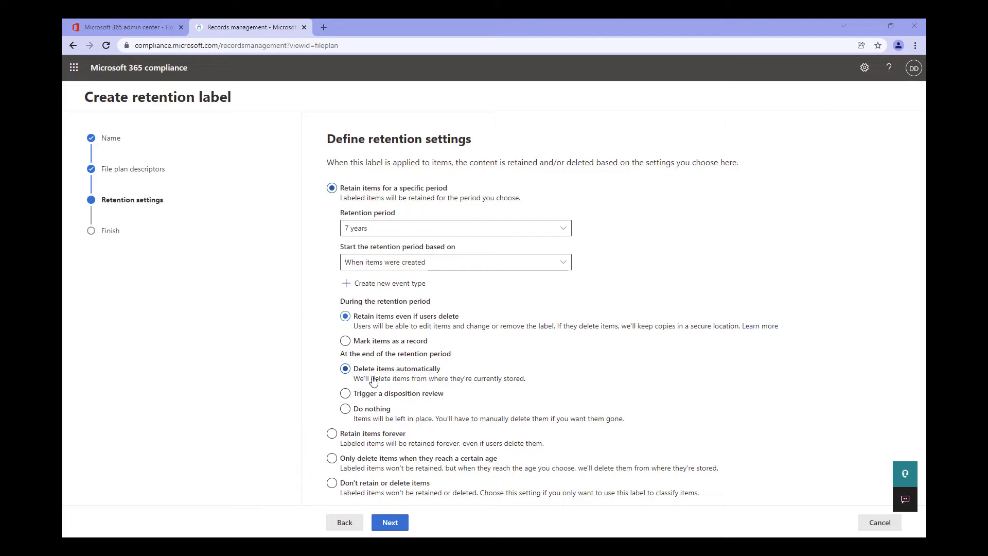
# Step: Try Retain items forever and delete-at-age, then settle on Don't retain or delete items
pyautogui.click(345, 408)
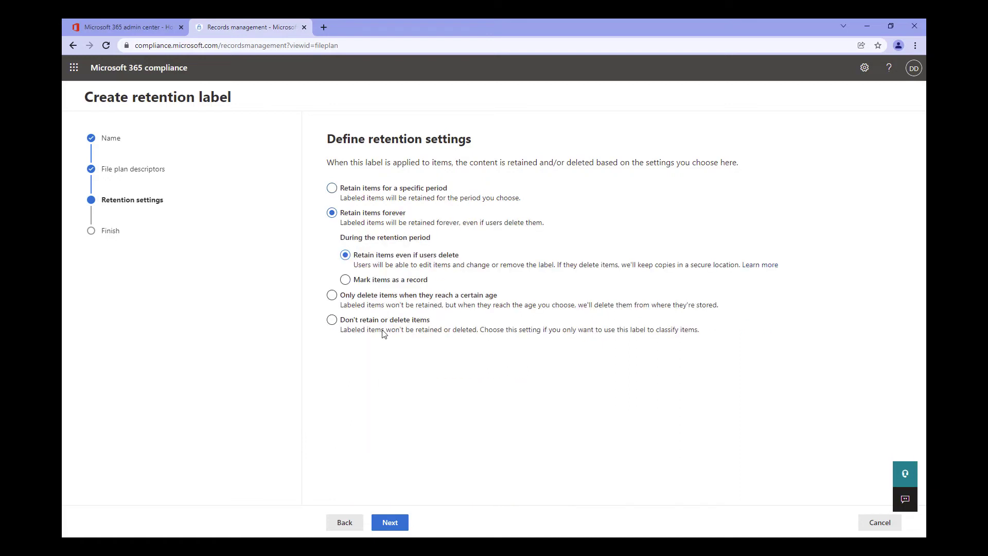
pyautogui.moveTo(485, 245)
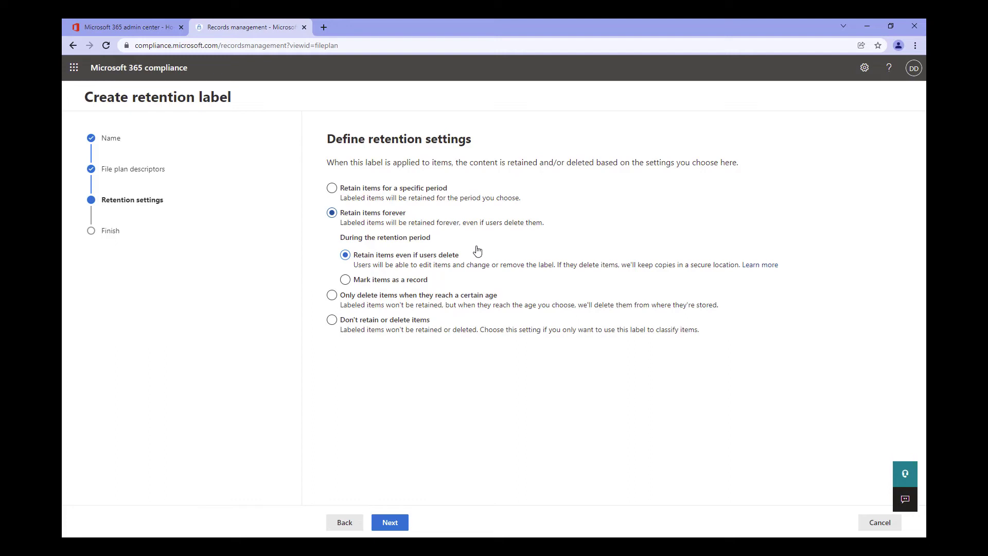
pyautogui.moveTo(447, 251)
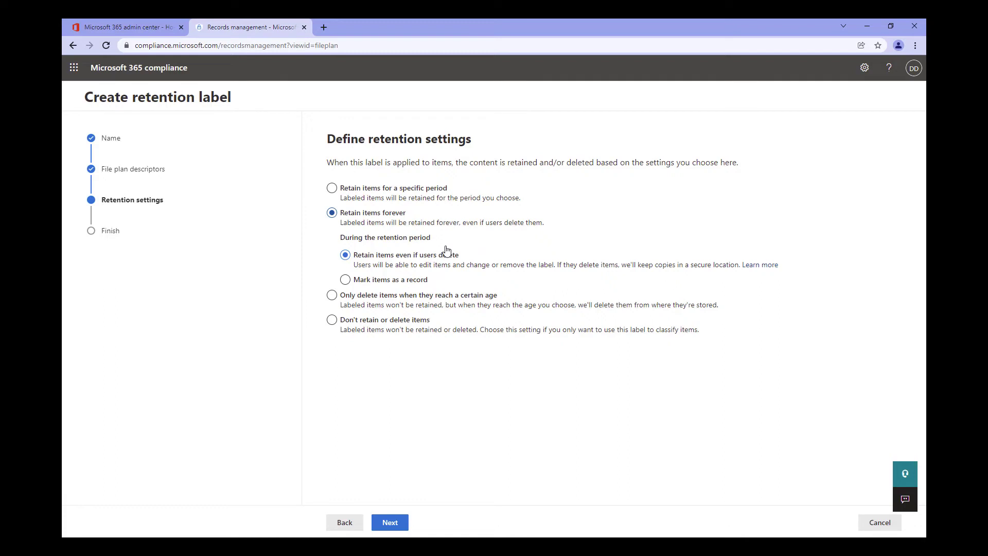
pyautogui.click(331, 295)
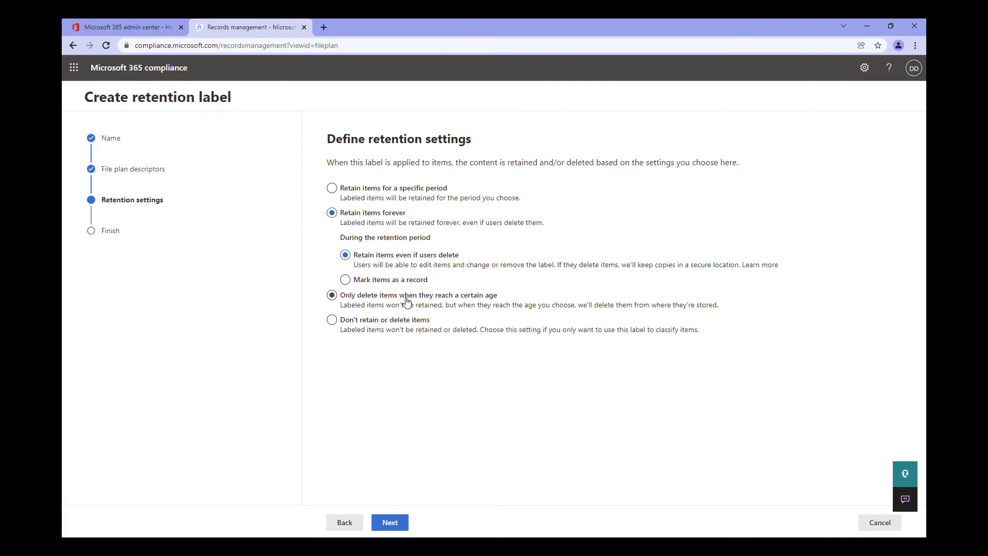
pyautogui.click(332, 294)
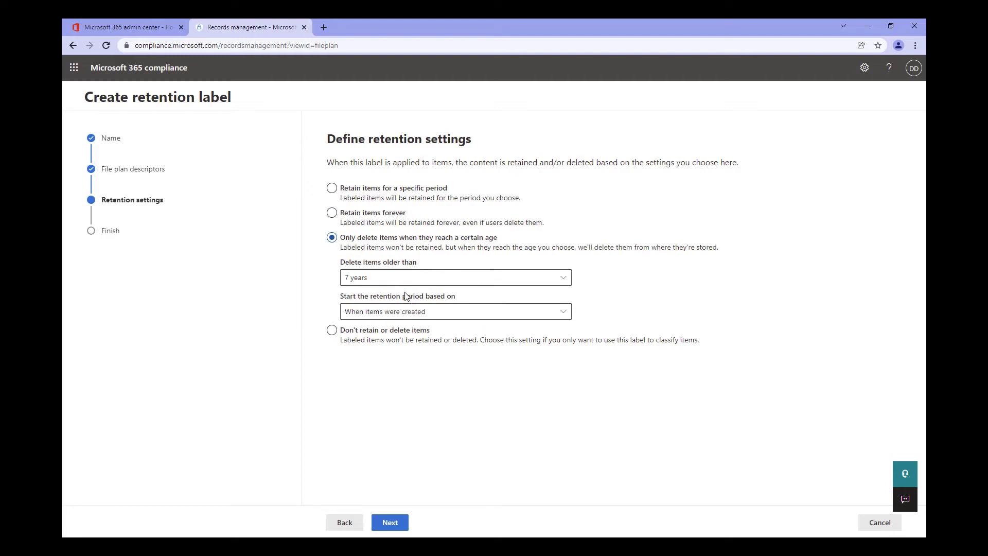
pyautogui.moveTo(424, 292)
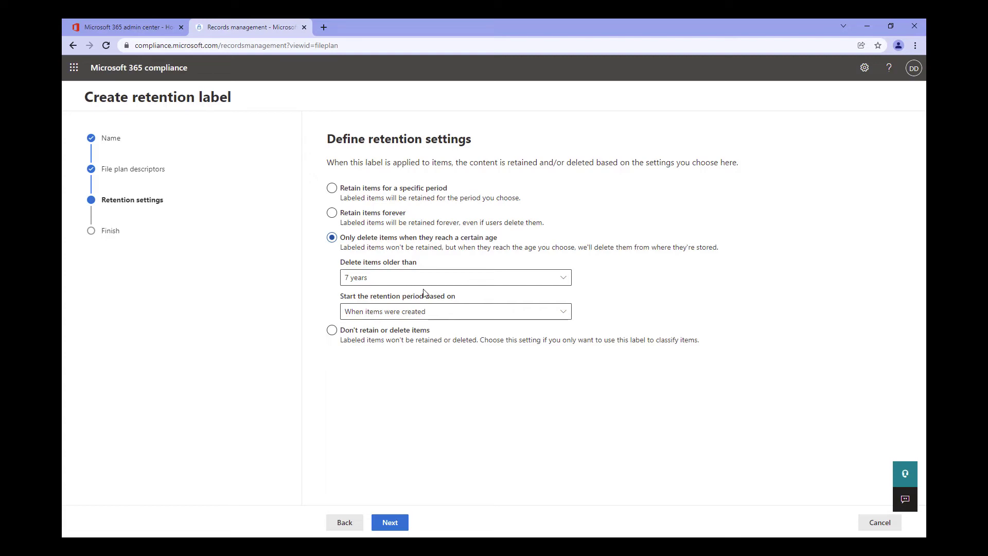
pyautogui.moveTo(477, 298)
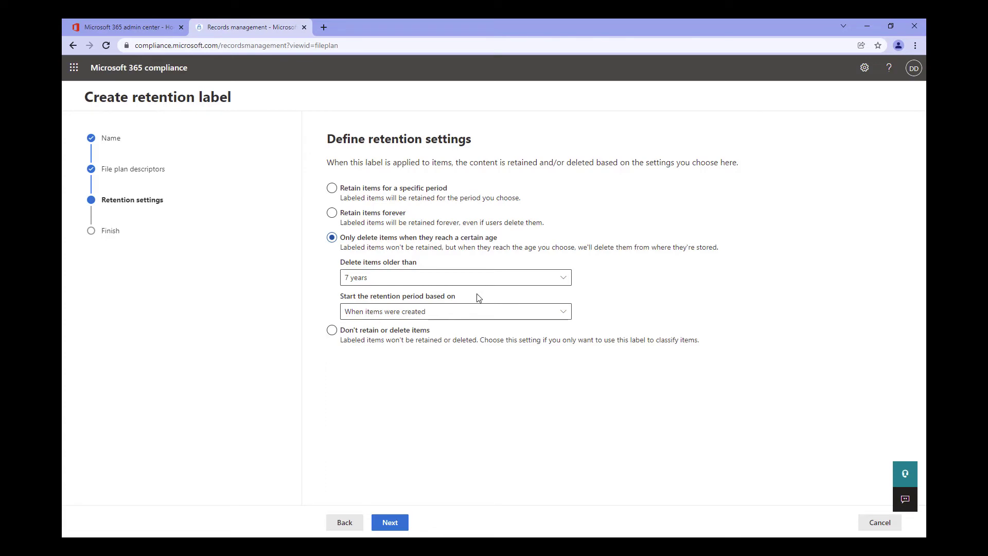
pyautogui.moveTo(470, 302)
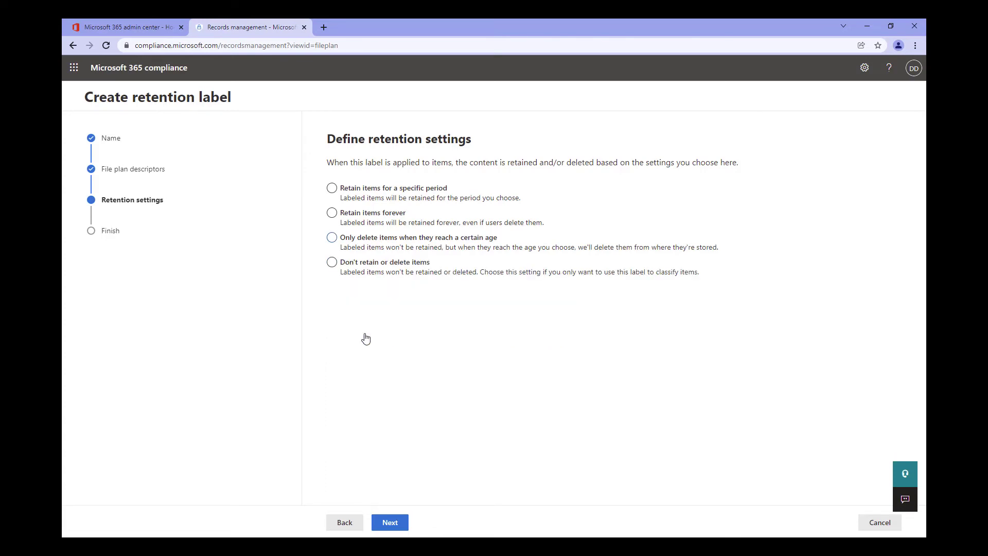
pyautogui.click(331, 262)
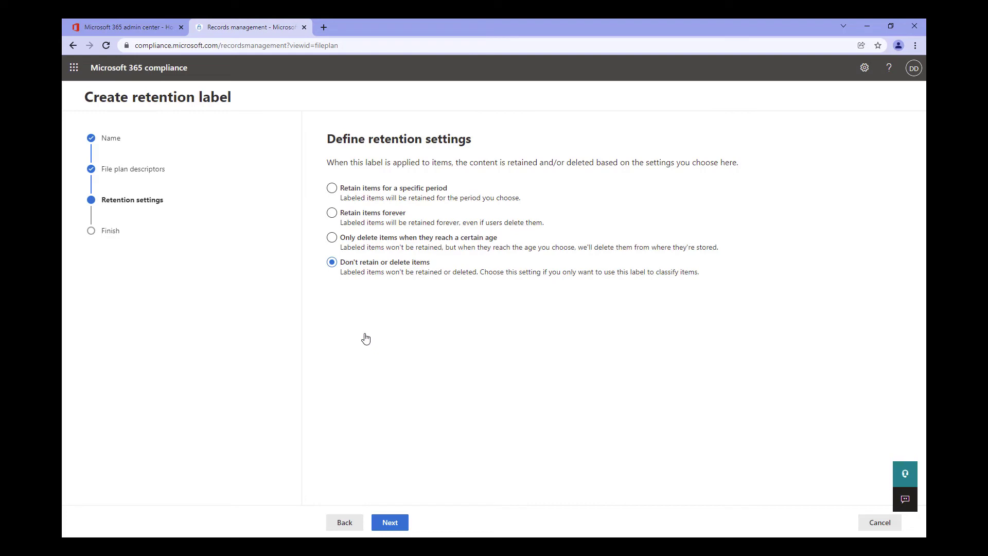
pyautogui.moveTo(365, 333)
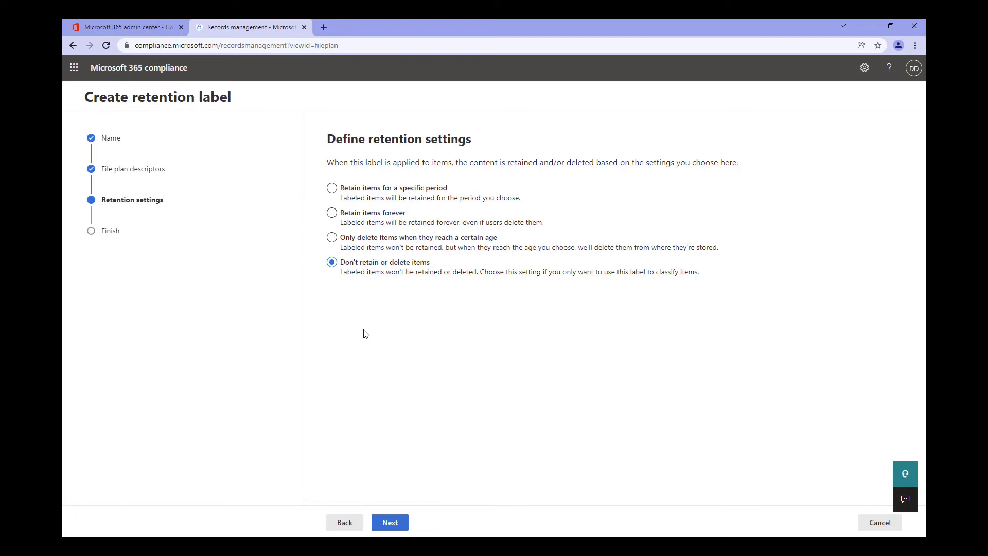
pyautogui.moveTo(351, 327)
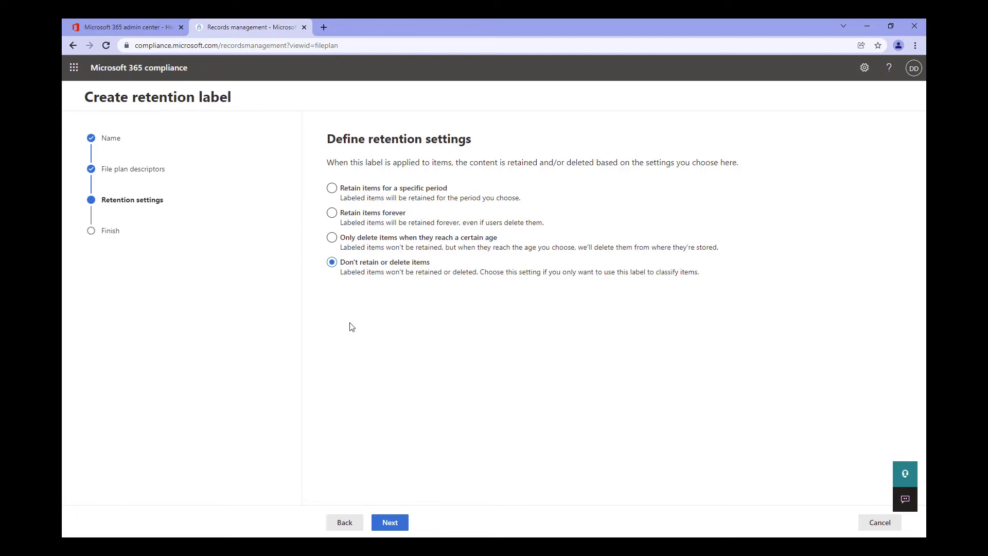
# Step: Retain items 5 days from creation and trigger a disposition review at period end
pyautogui.click(331, 187)
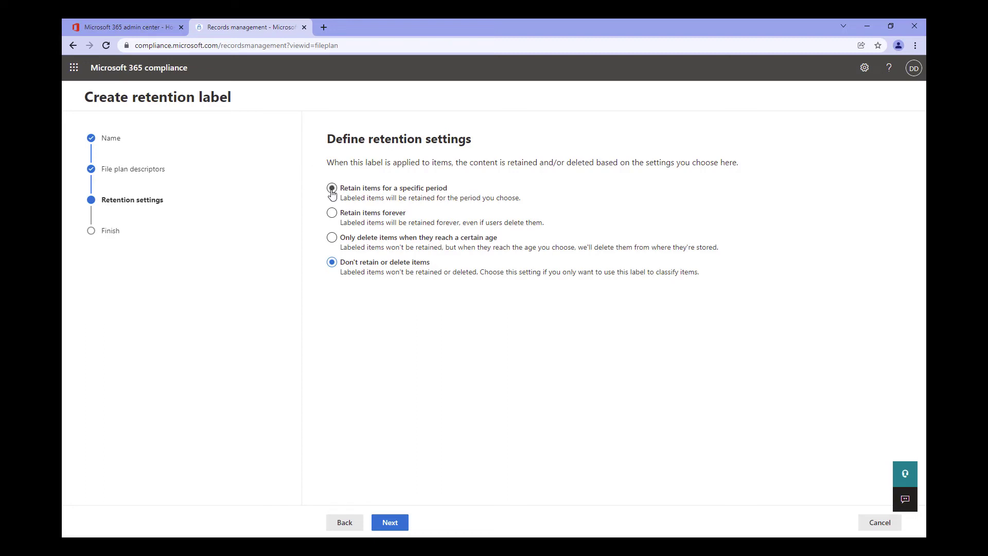
pyautogui.click(331, 187)
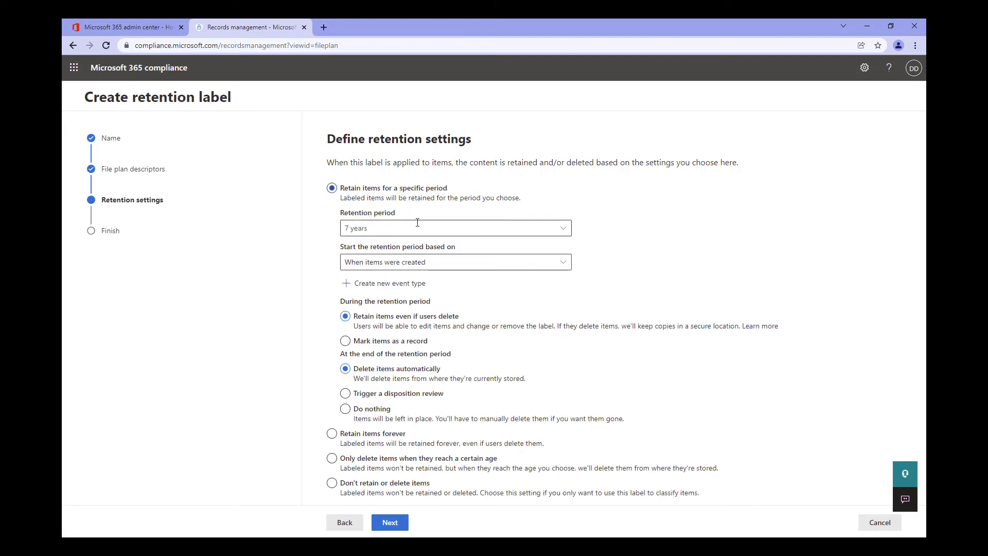
pyautogui.click(455, 228)
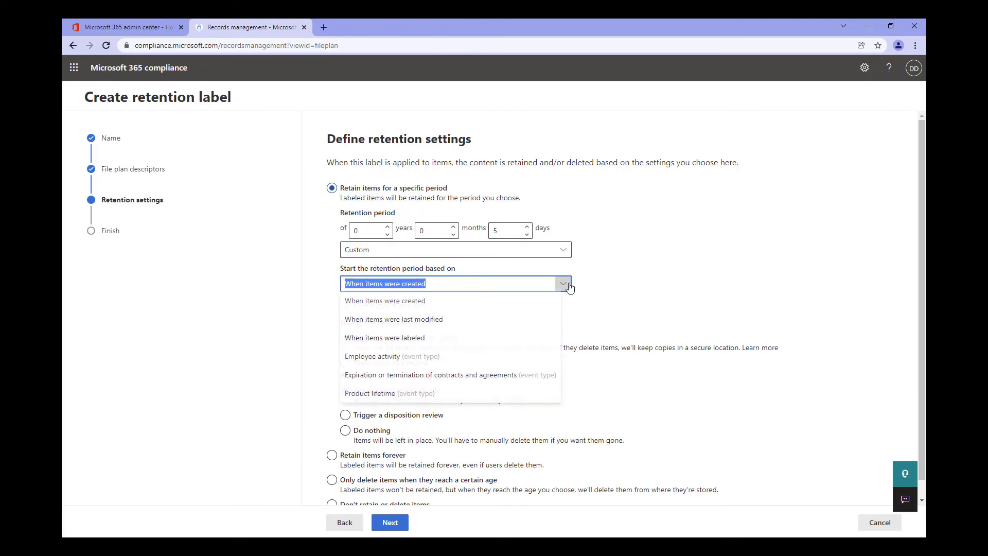
pyautogui.moveTo(540, 315)
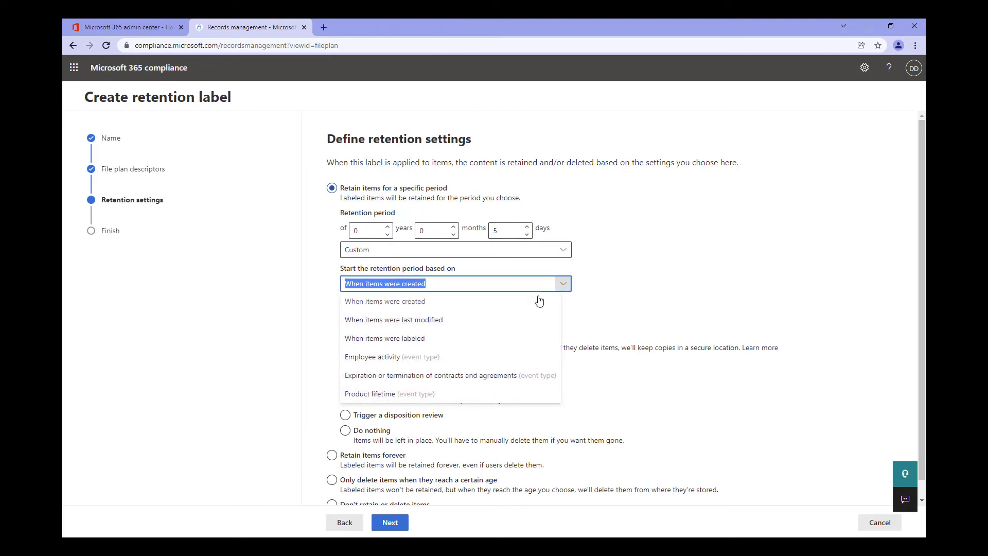
pyautogui.moveTo(522, 313)
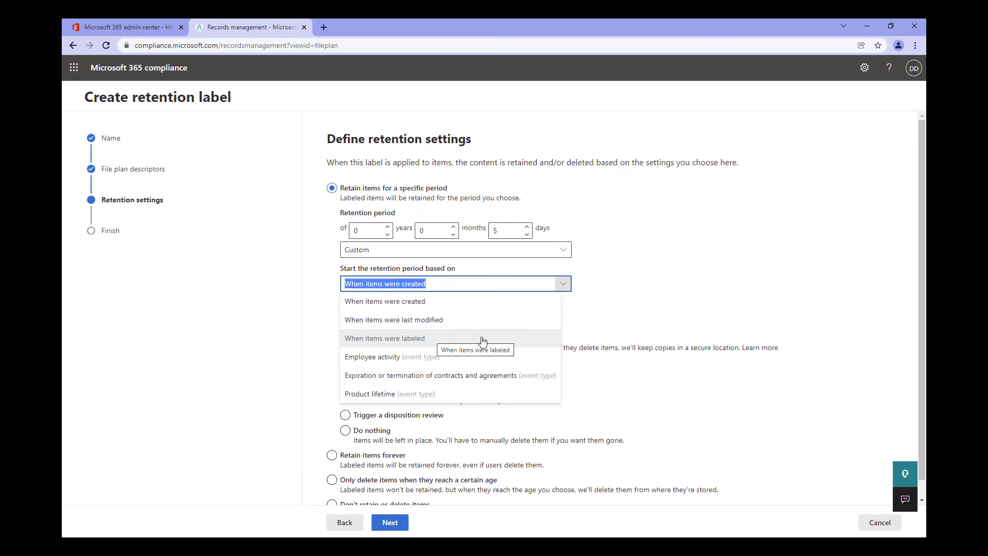
pyautogui.moveTo(499, 369)
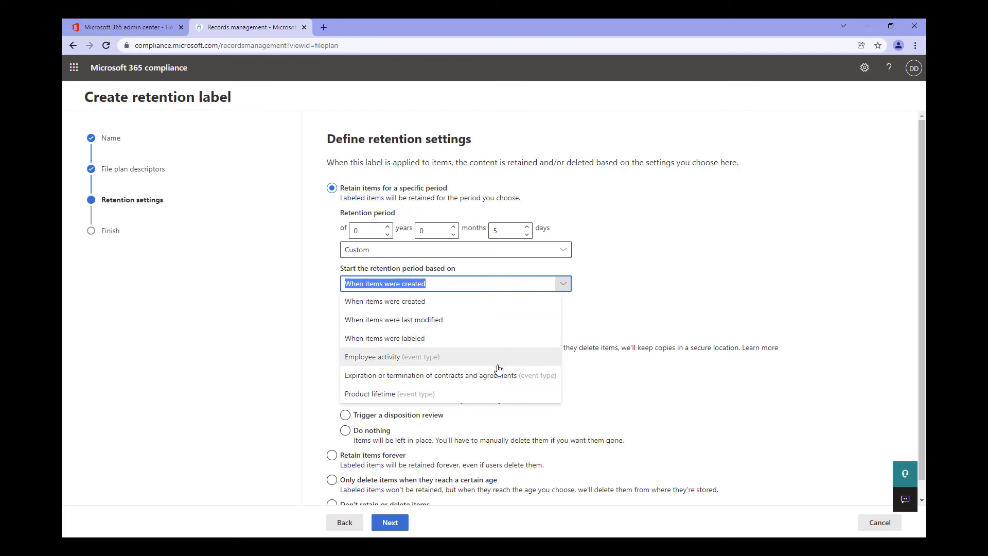
pyautogui.moveTo(494, 366)
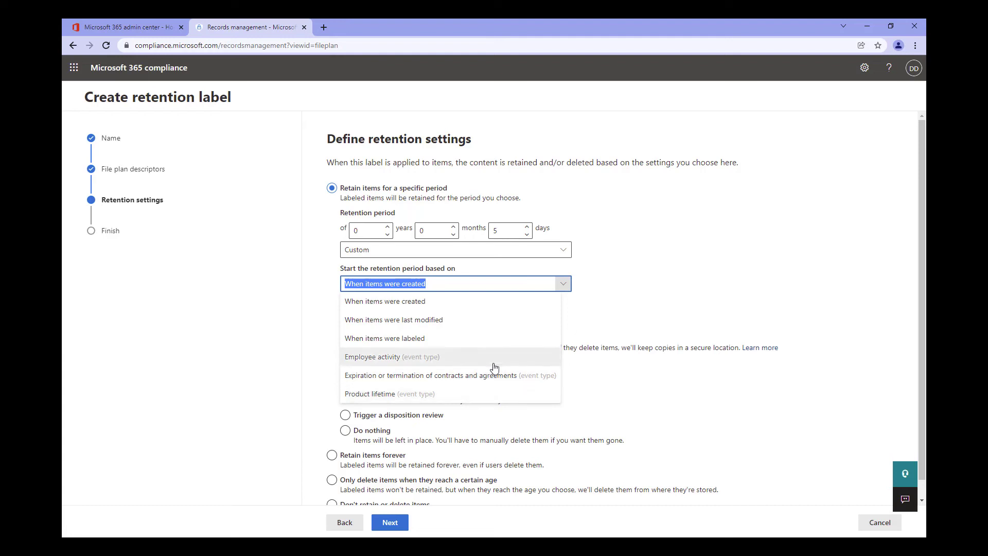
pyautogui.moveTo(493, 366)
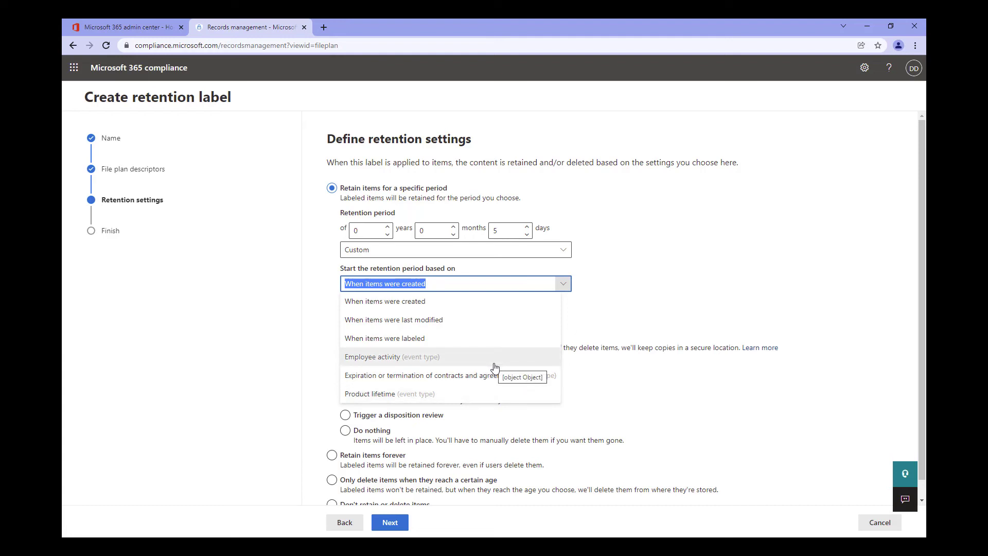
pyautogui.moveTo(505, 325)
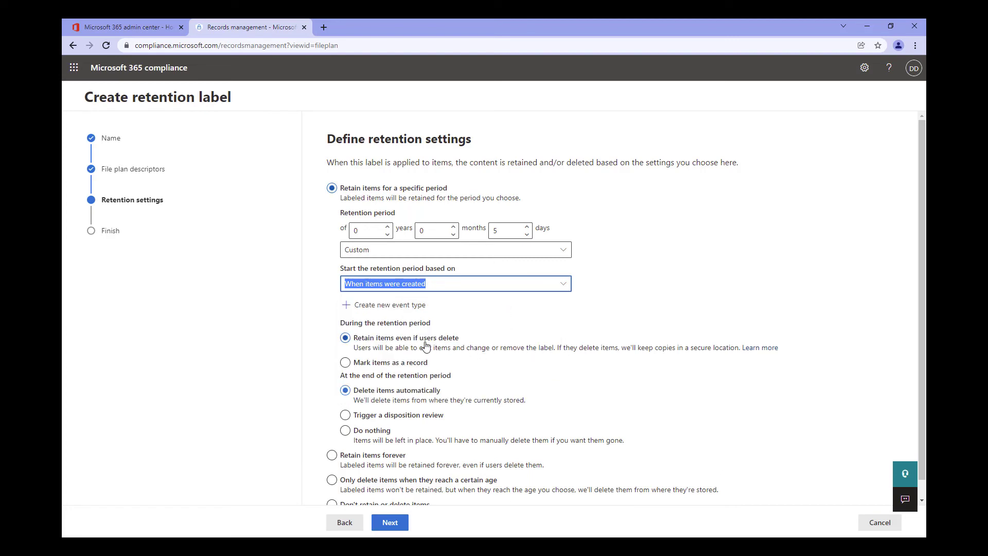
pyautogui.click(345, 415)
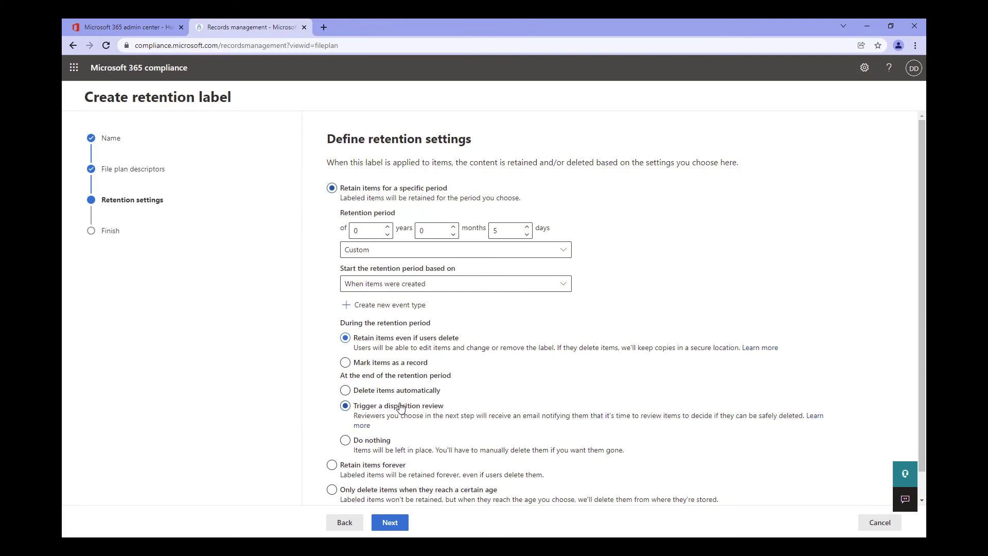
pyautogui.scroll(-3)
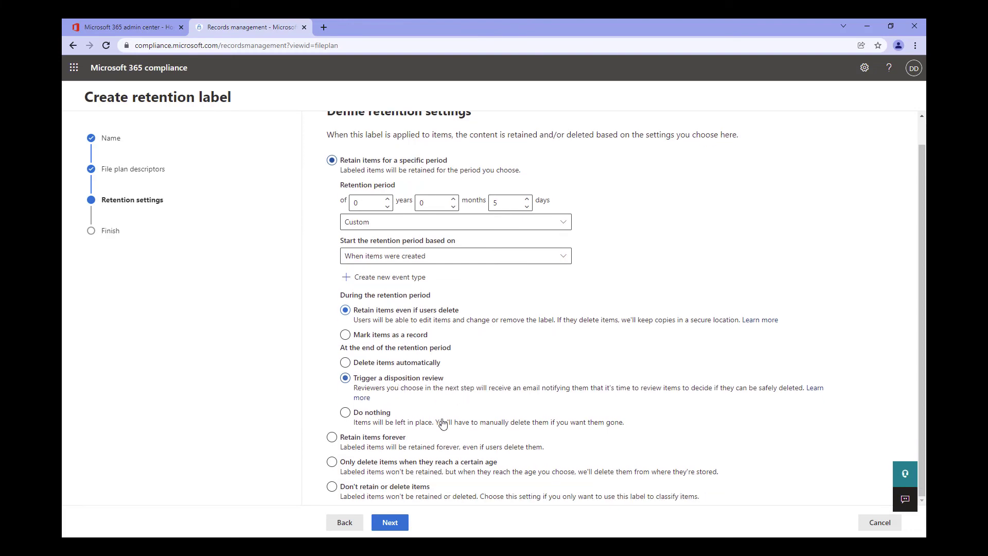
# Step: Continue to the Disposition reviewers page
pyautogui.click(389, 521)
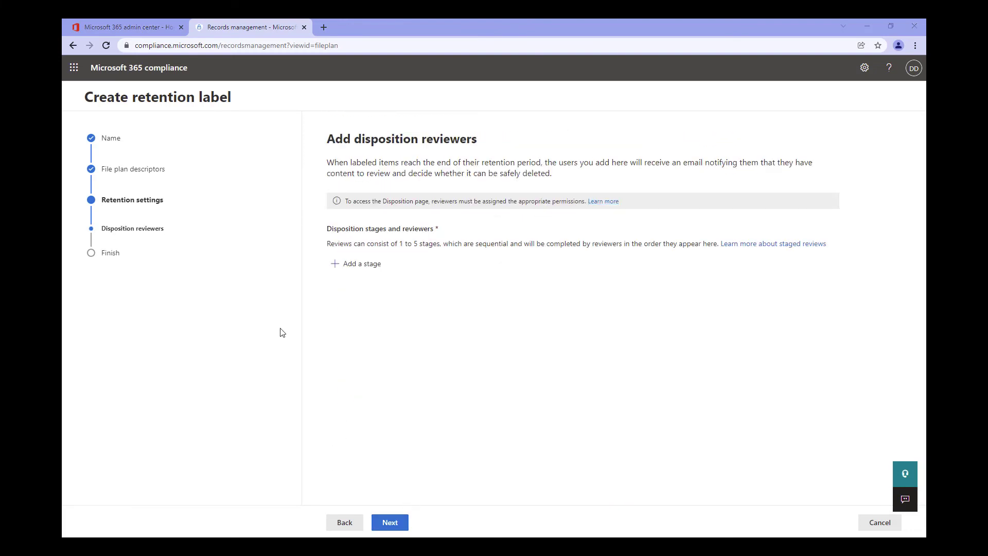
pyautogui.moveTo(277, 333)
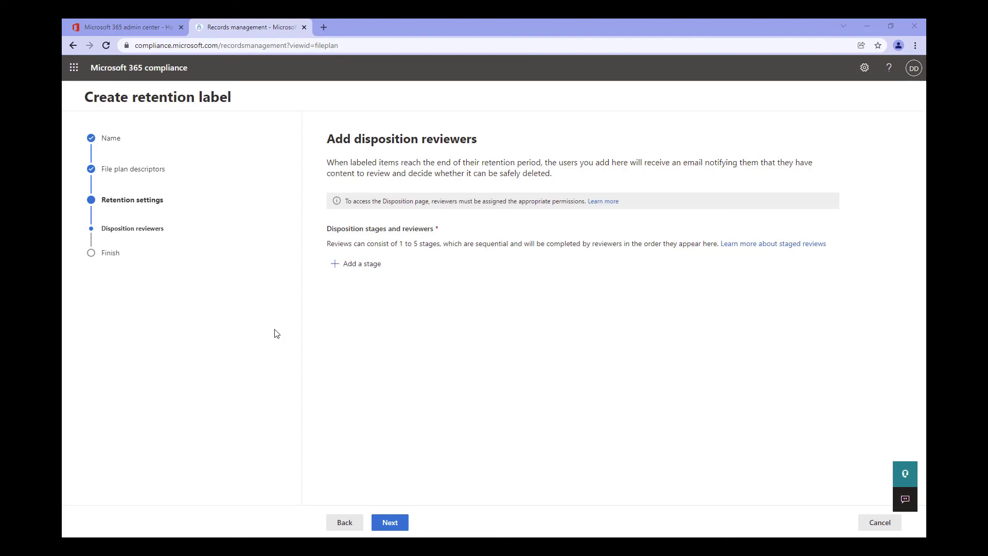
pyautogui.moveTo(282, 284)
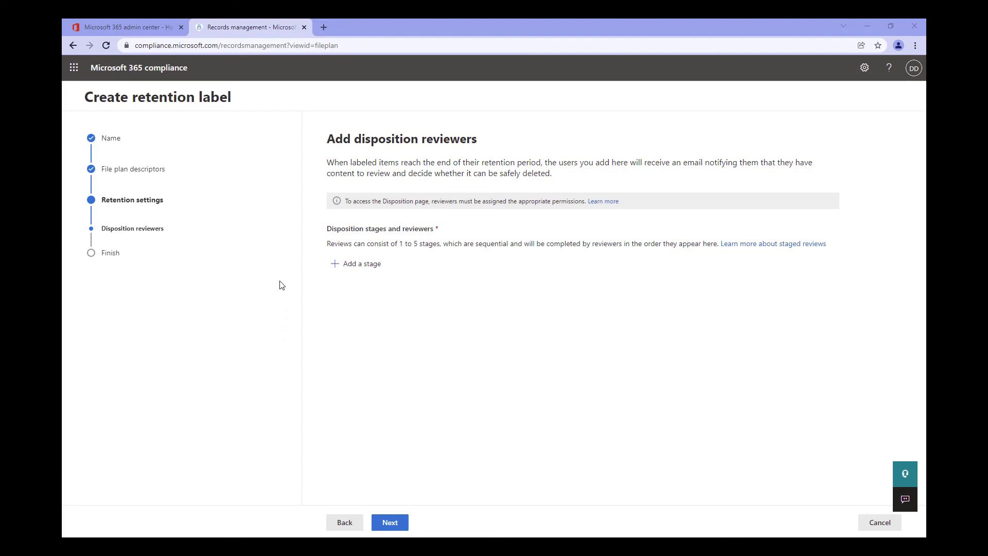
pyautogui.moveTo(285, 279)
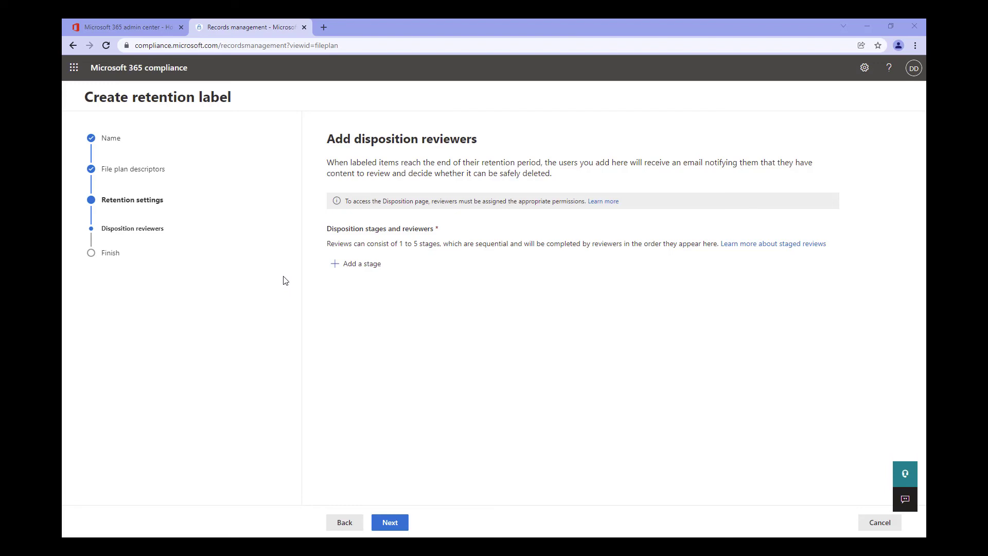
pyautogui.moveTo(288, 276)
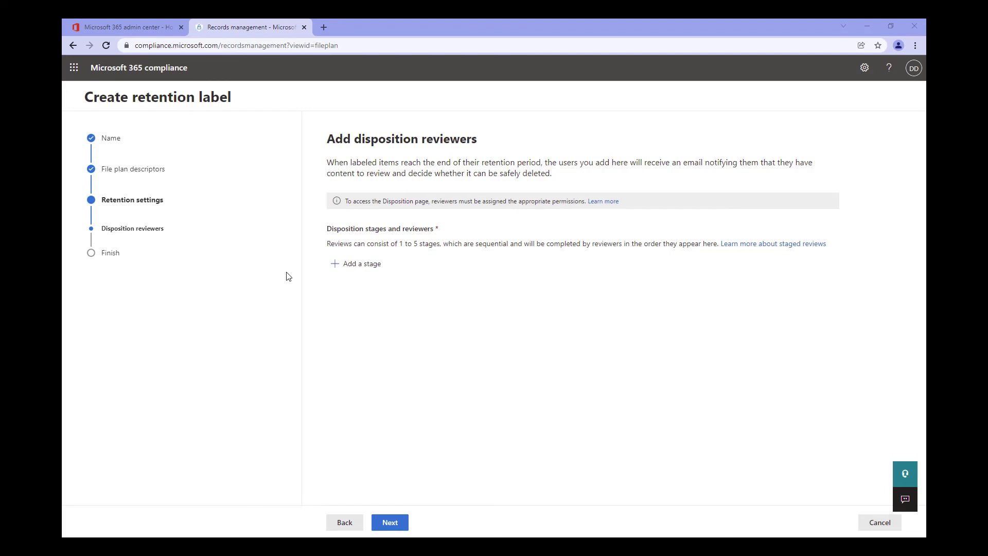
pyautogui.moveTo(362, 269)
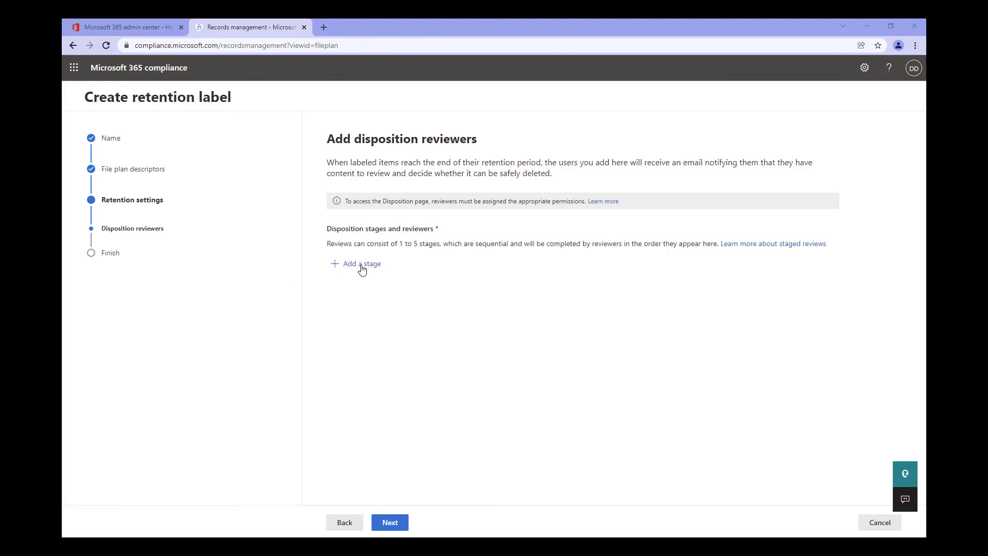
# Step: Add a review stage named 'Vlog Demo Final Stage'
pyautogui.click(359, 264)
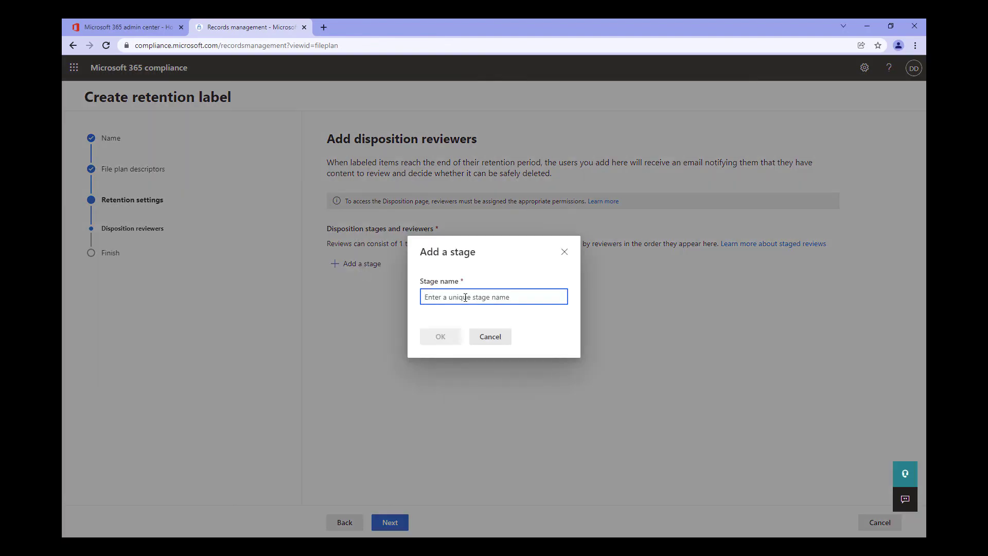
pyautogui.write('Vlog Demo Final Stage')
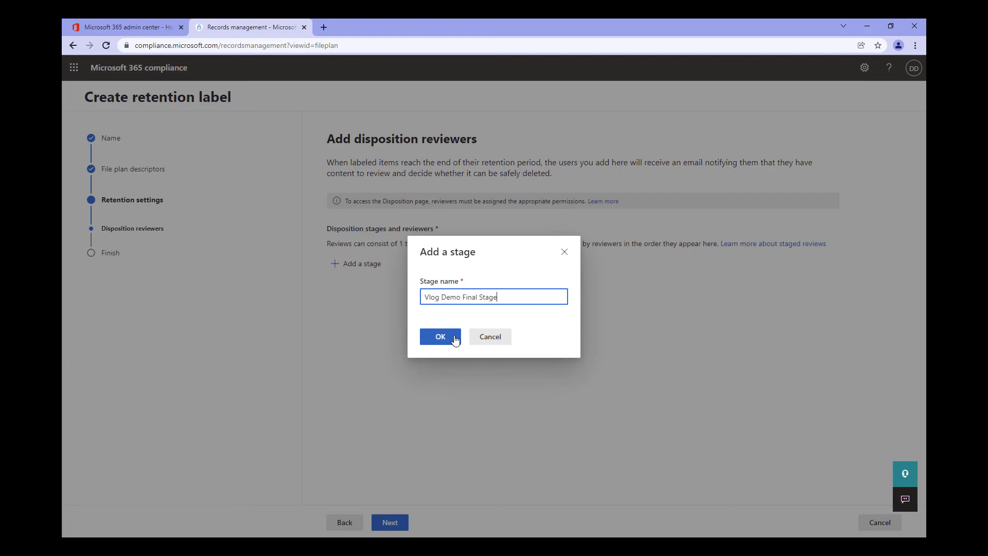
pyautogui.click(440, 336)
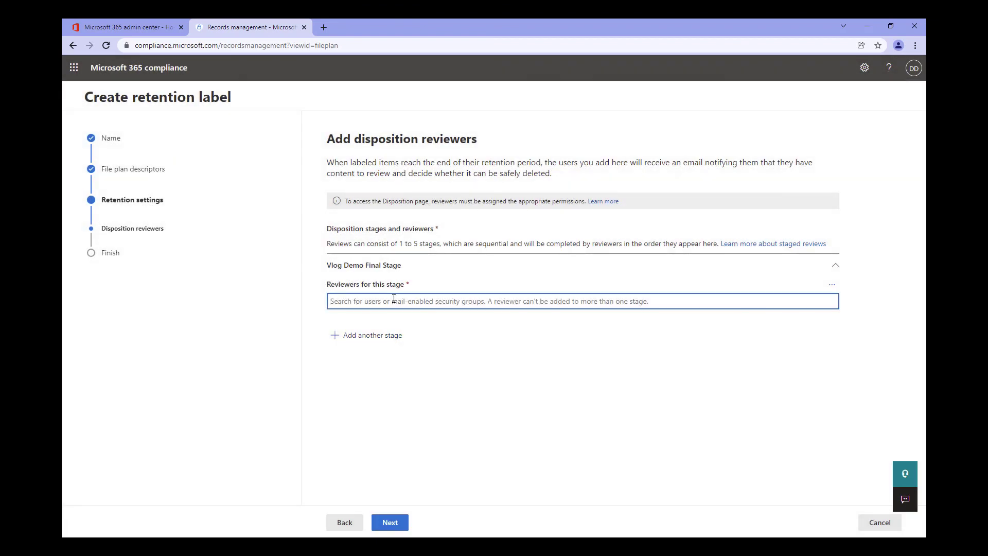
# Step: Assign the Disposition Reviewers group as the stage's reviewers
pyautogui.write('Disposition R')
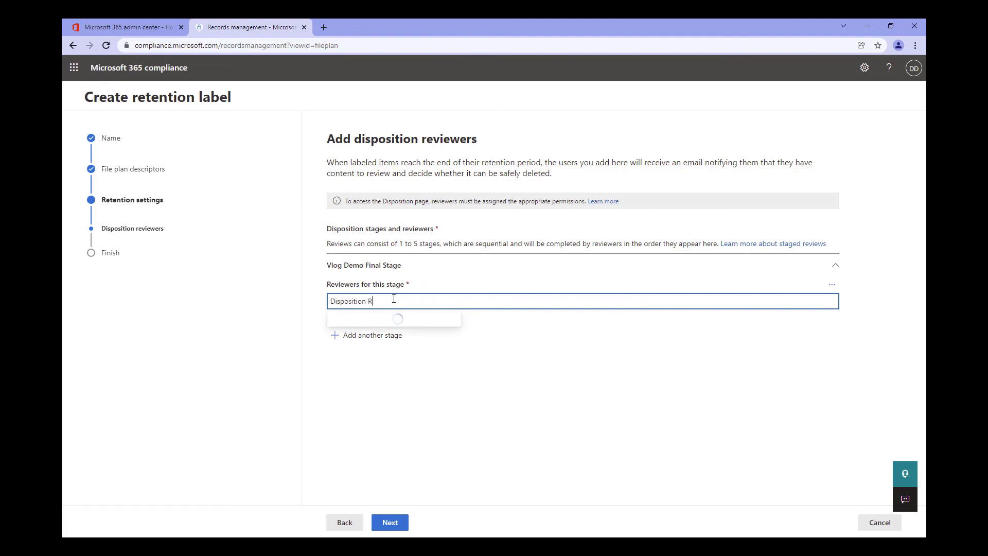
pyautogui.write('evi')
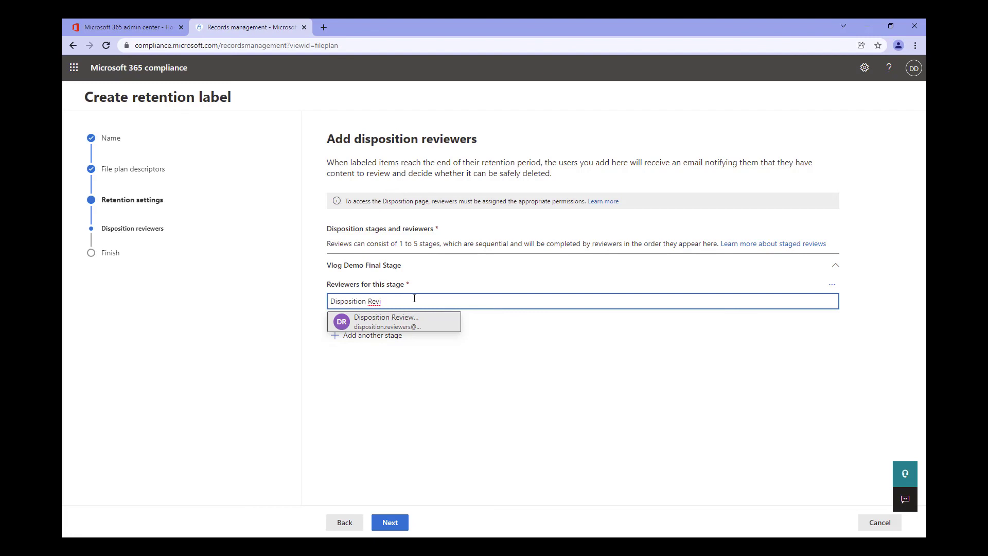
pyautogui.moveTo(453, 296)
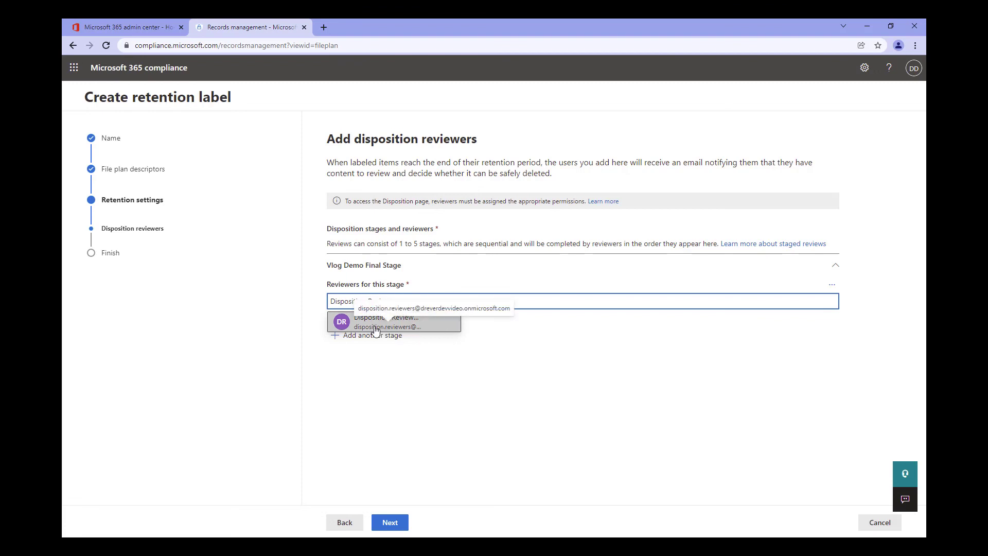
pyautogui.click(388, 321)
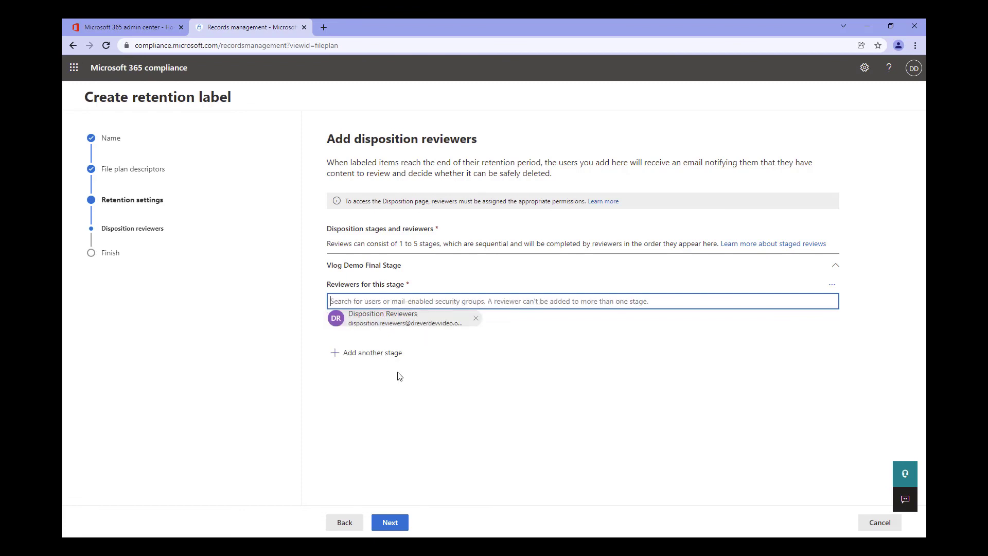
# Step: Review the summarised settings and create 'Vlog Demo Label', leaving it listed as Inactive in the file plan
pyautogui.click(389, 522)
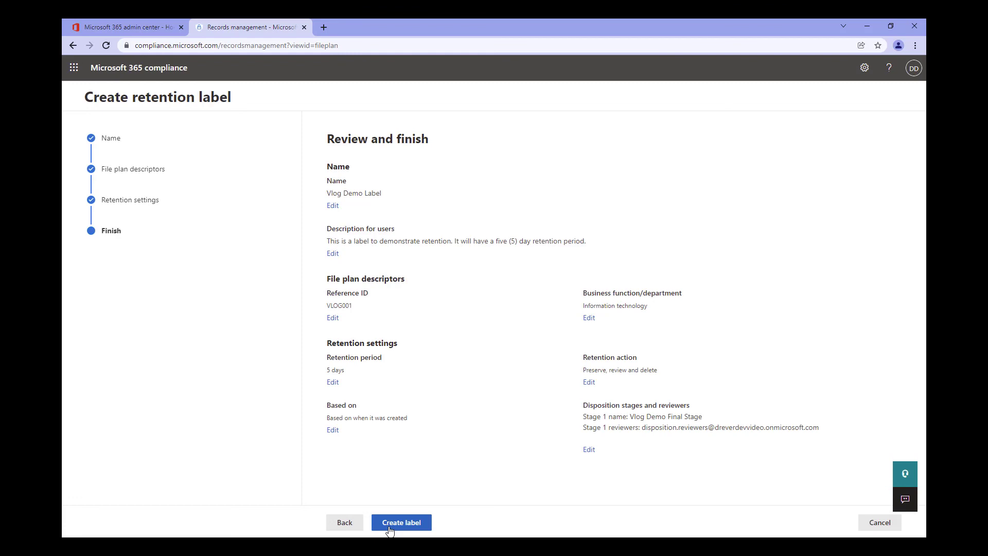
pyautogui.click(401, 522)
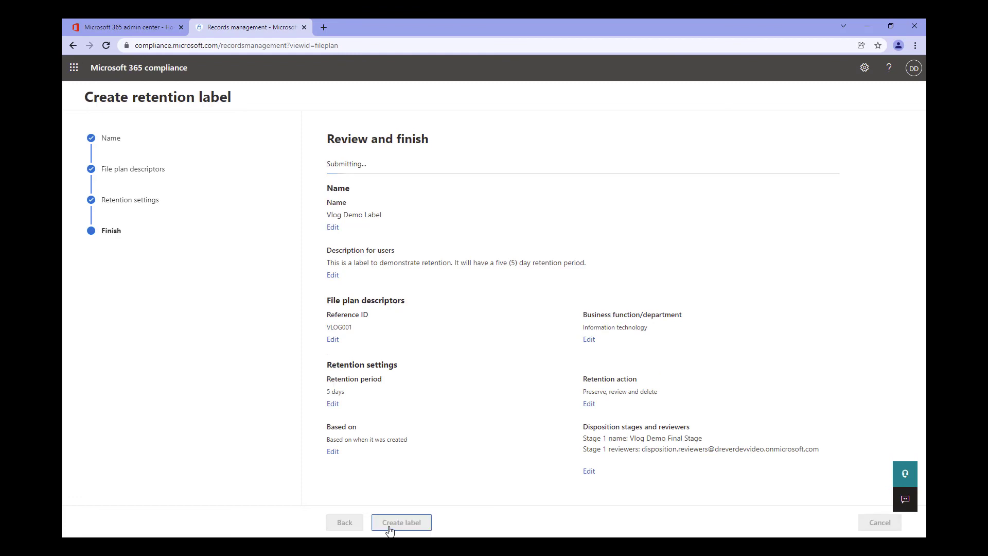
pyautogui.click(402, 522)
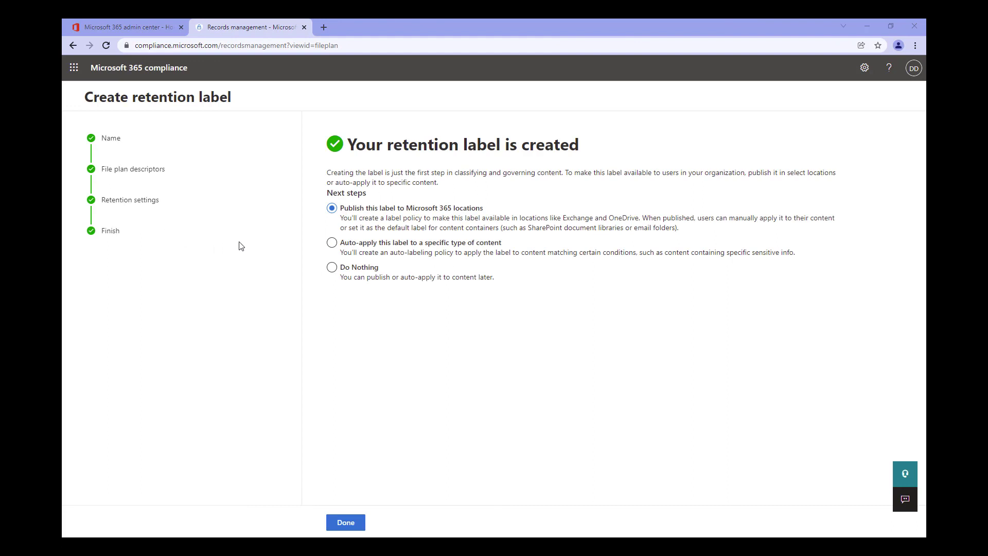
pyautogui.moveTo(253, 247)
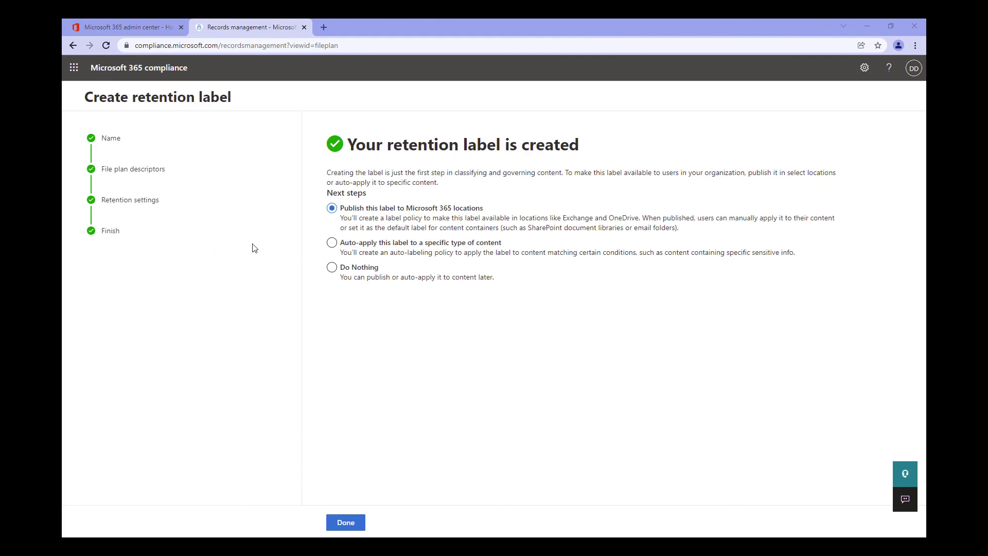
pyautogui.moveTo(316, 266)
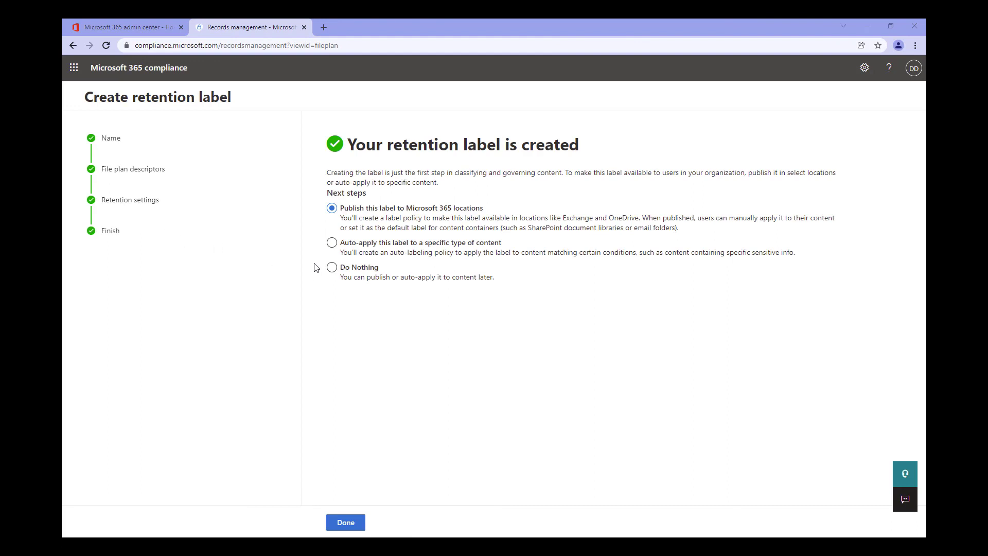
pyautogui.click(345, 521)
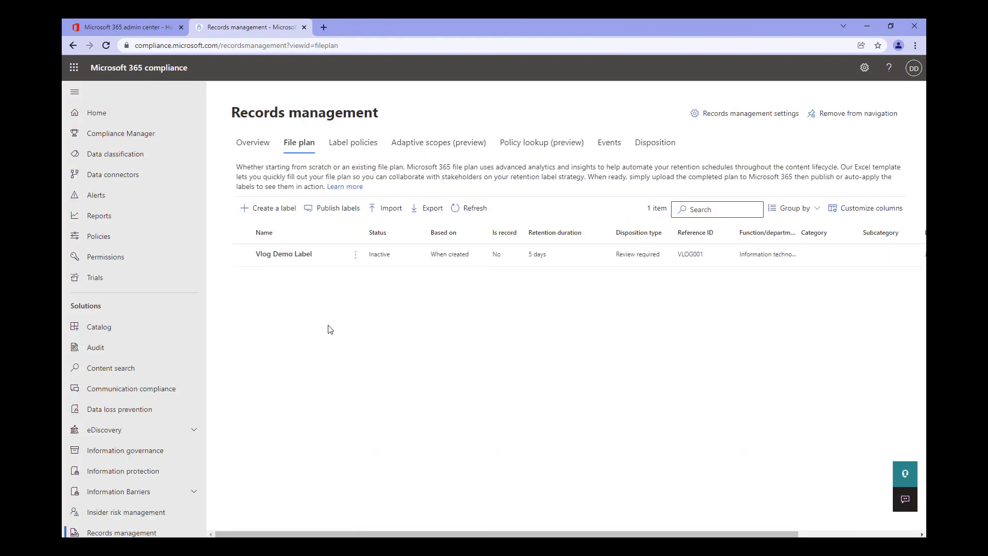
pyautogui.moveTo(412, 336)
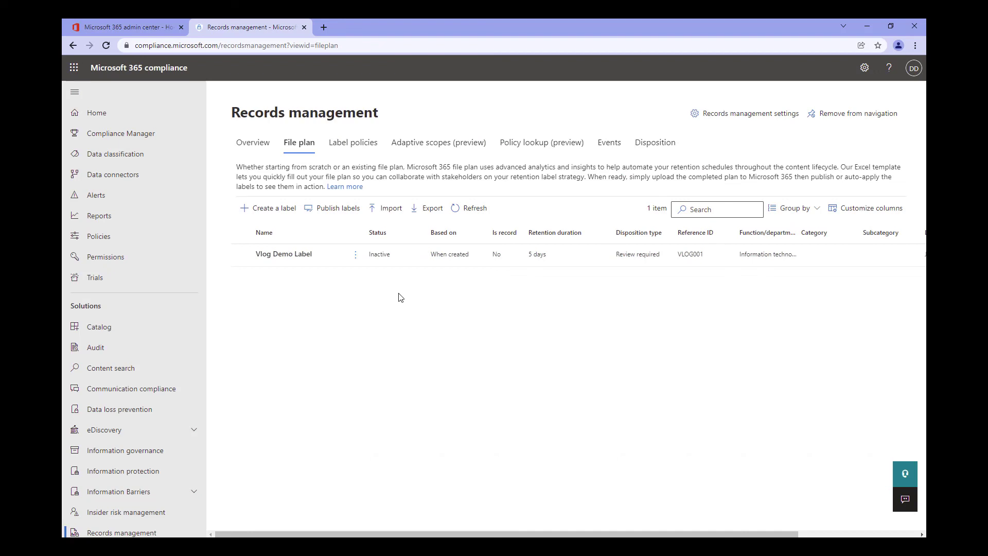
pyautogui.moveTo(382, 275)
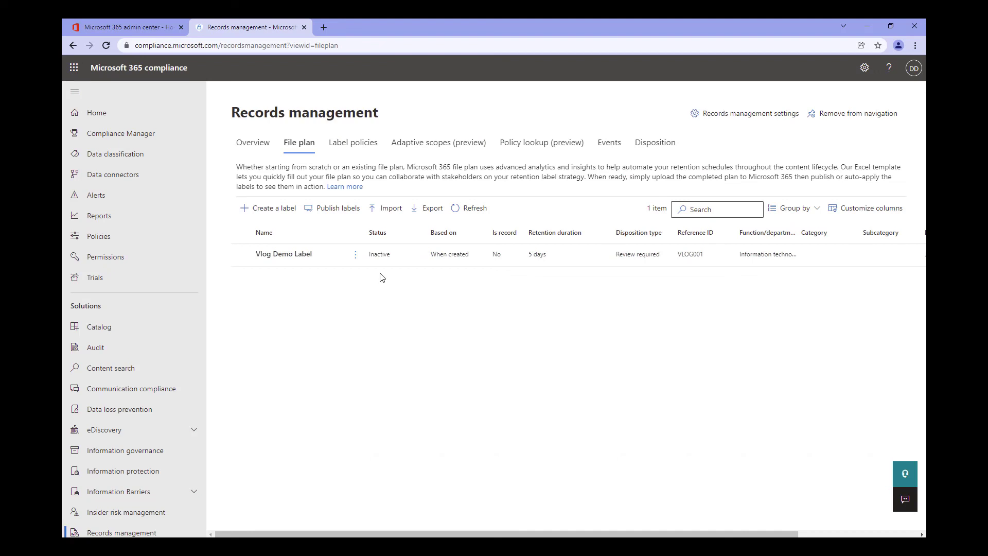